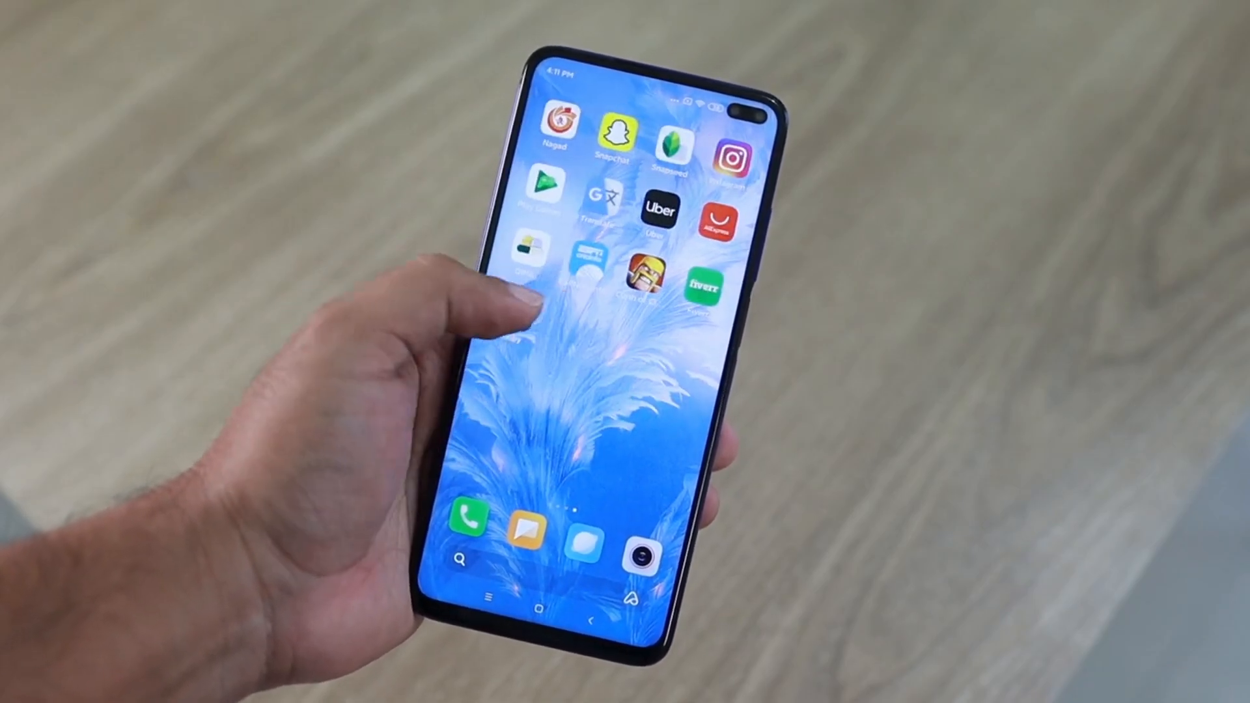
Step: Scroll the app drawer to the S section where the Settings app is listed
scroll(left, 3)
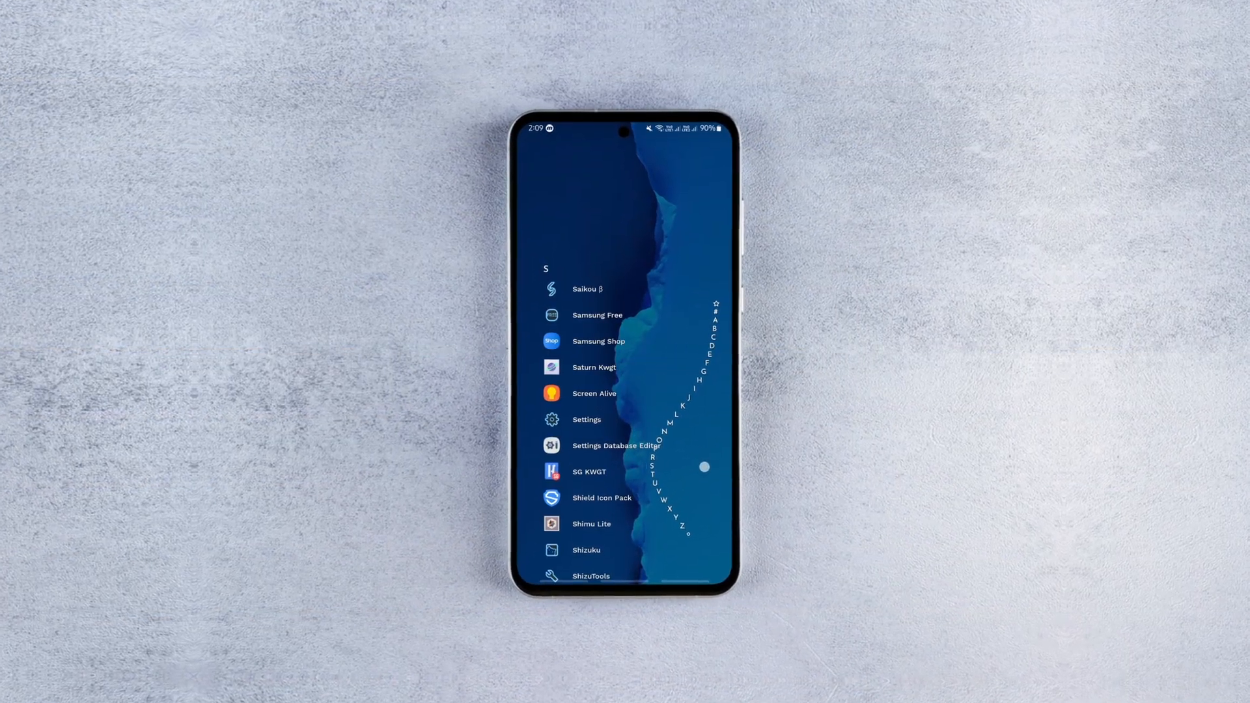
Step: Open Settings > Location > Location services, where Wi-Fi and Bluetooth scanning are off
click(586, 419)
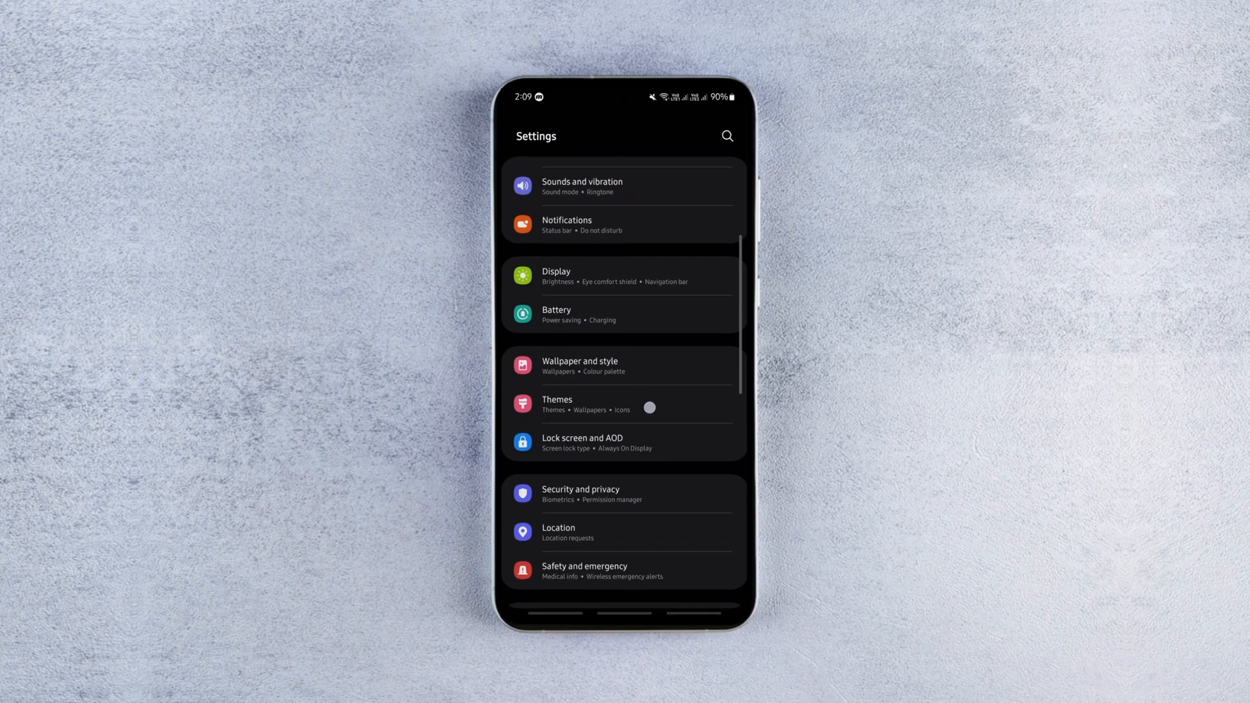
click(558, 533)
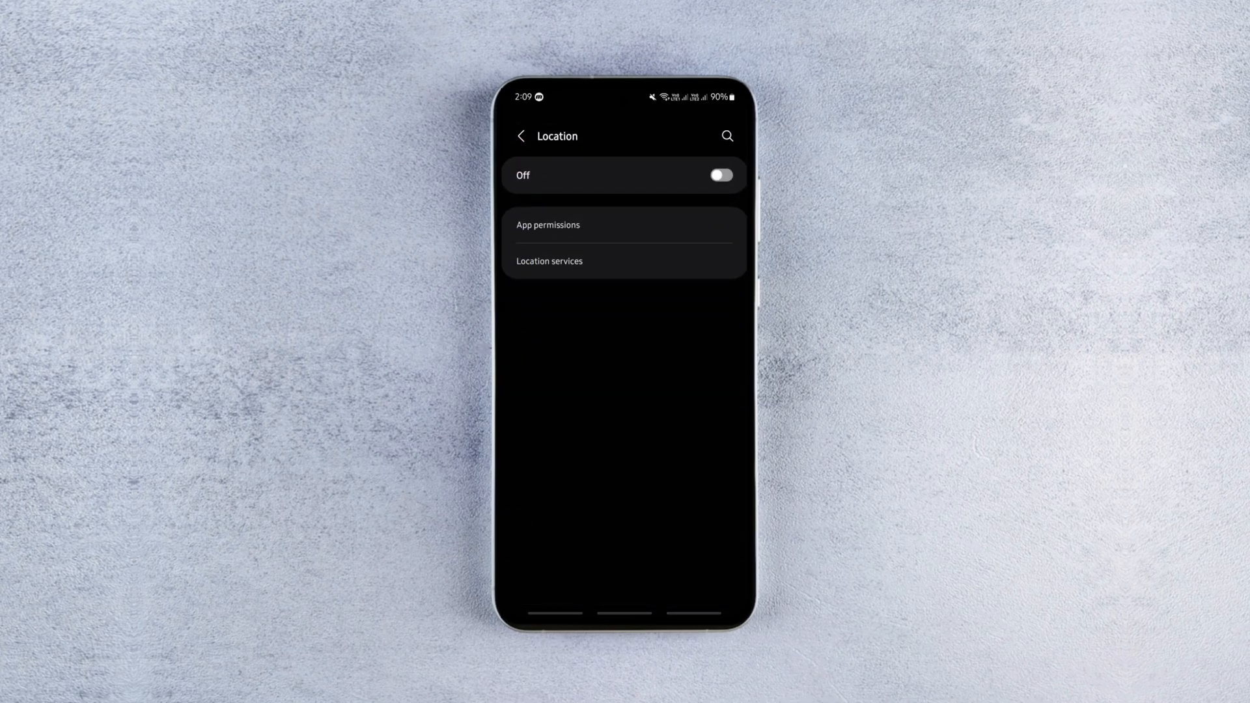
click(549, 262)
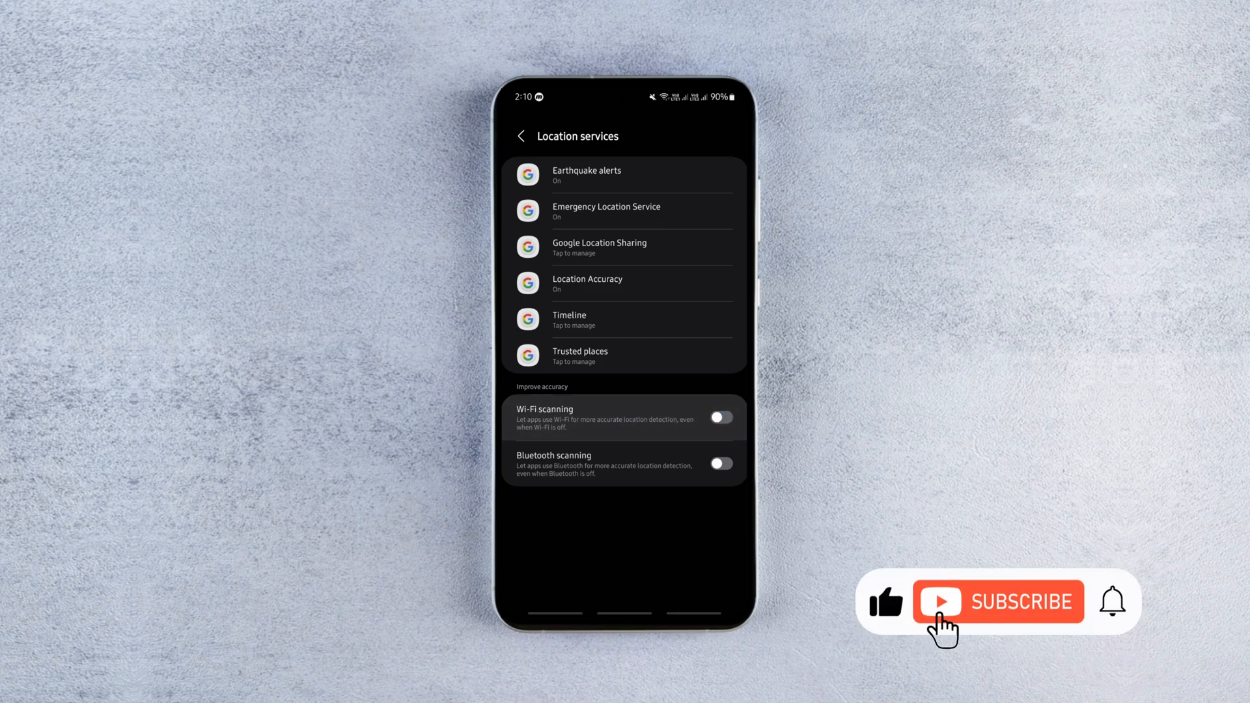
click(1002, 602)
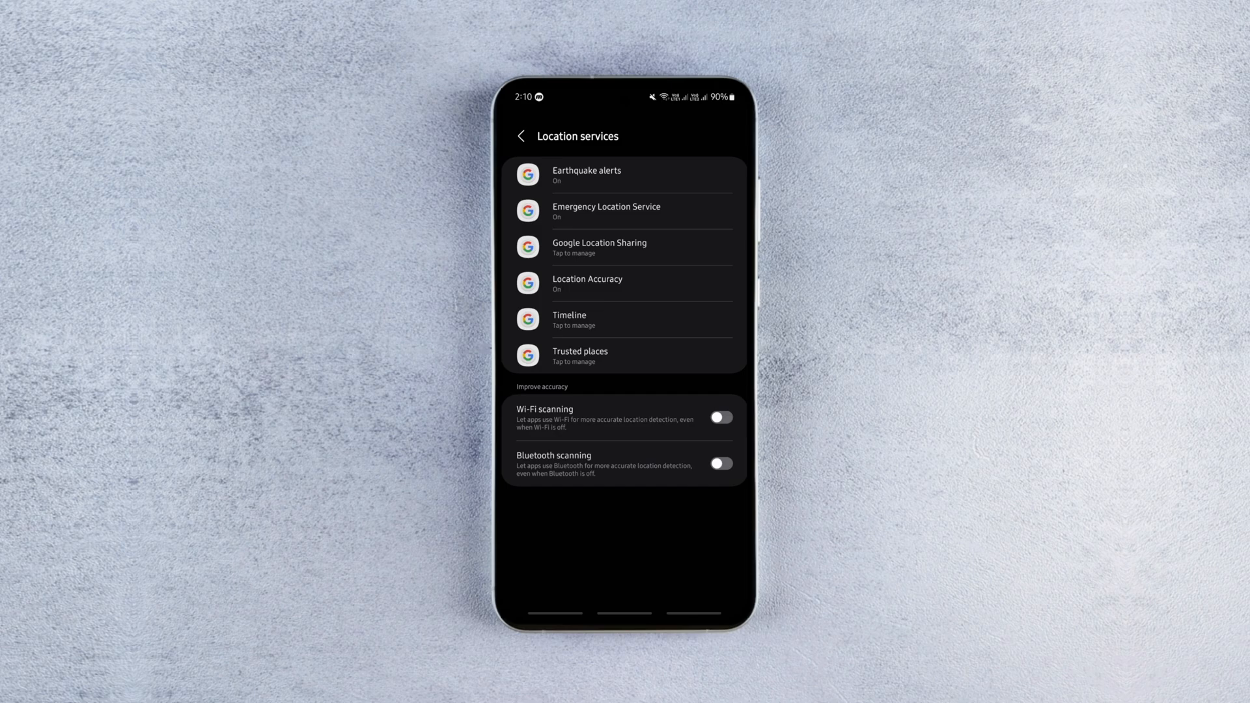
scroll(down, 3)
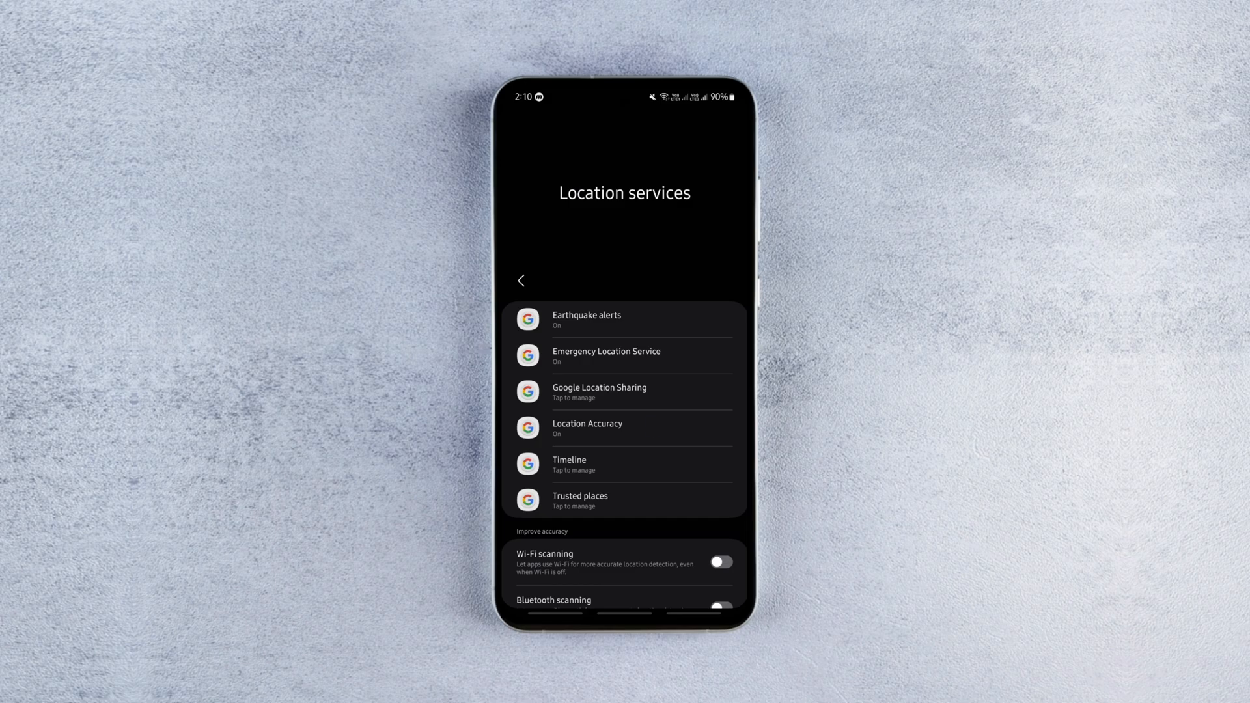
Step: Turn off Improve Location Accuracy, read its Learn more page, and return to Location
click(588, 428)
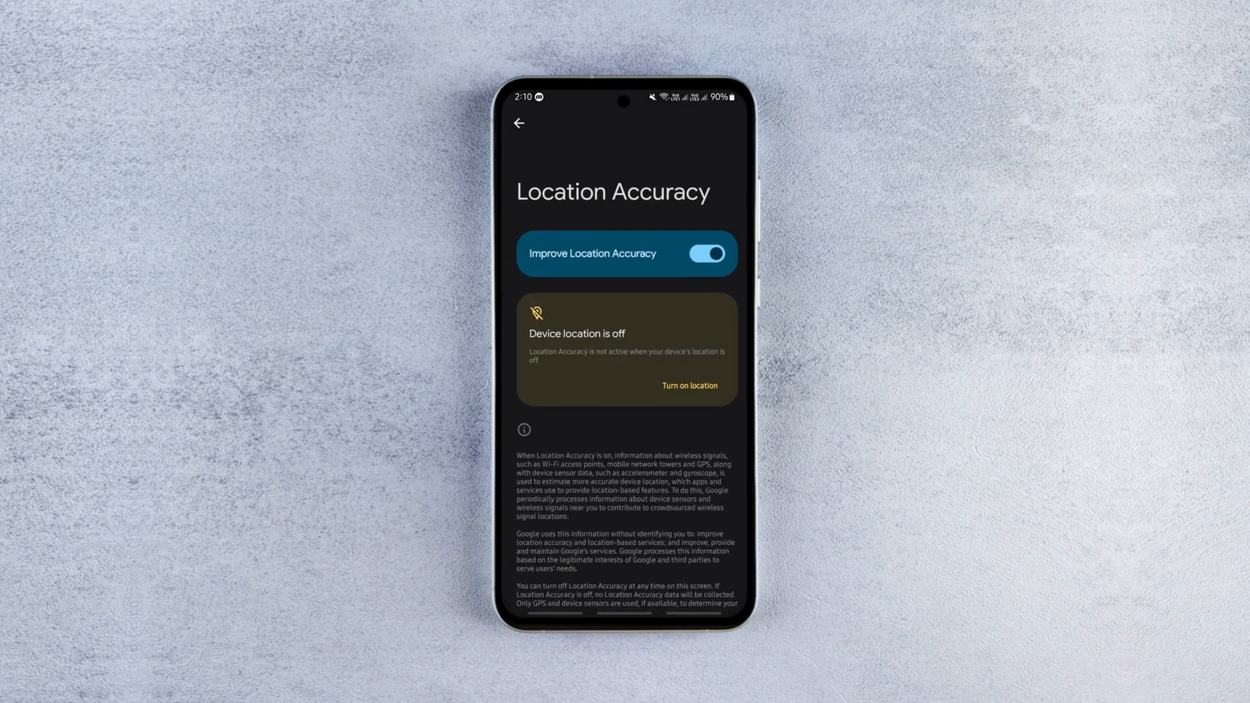
click(708, 253)
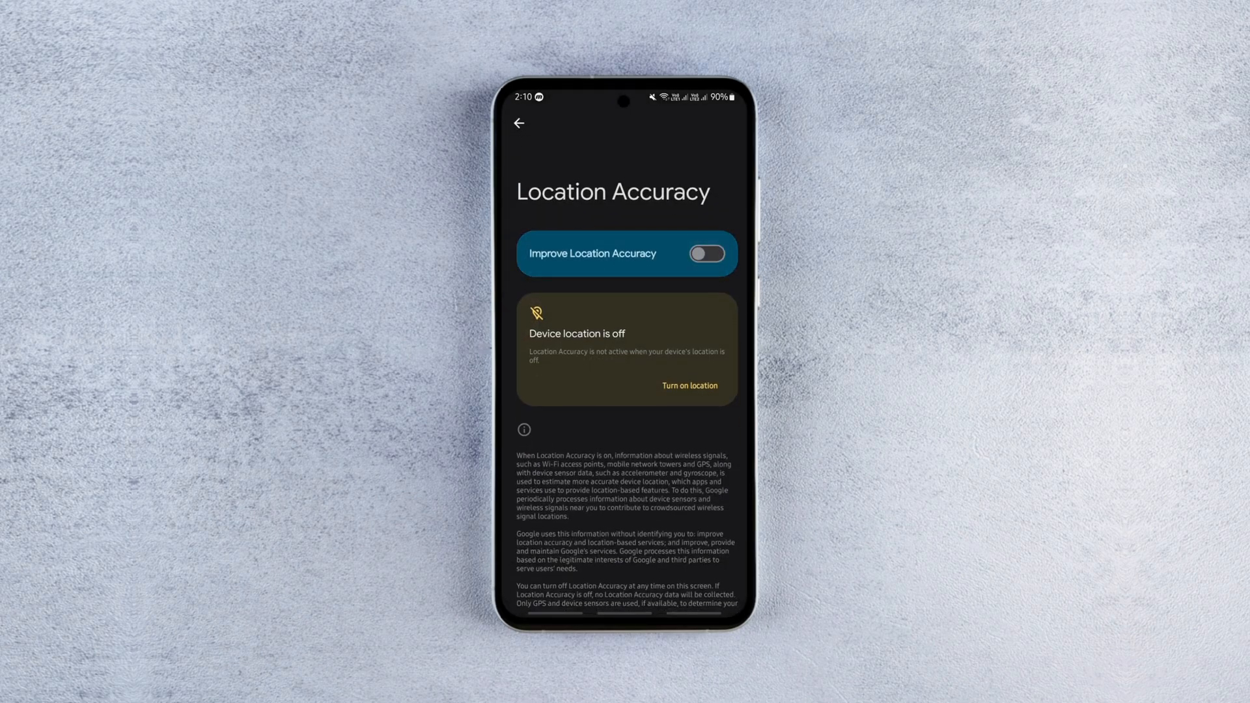
scroll(down, 3)
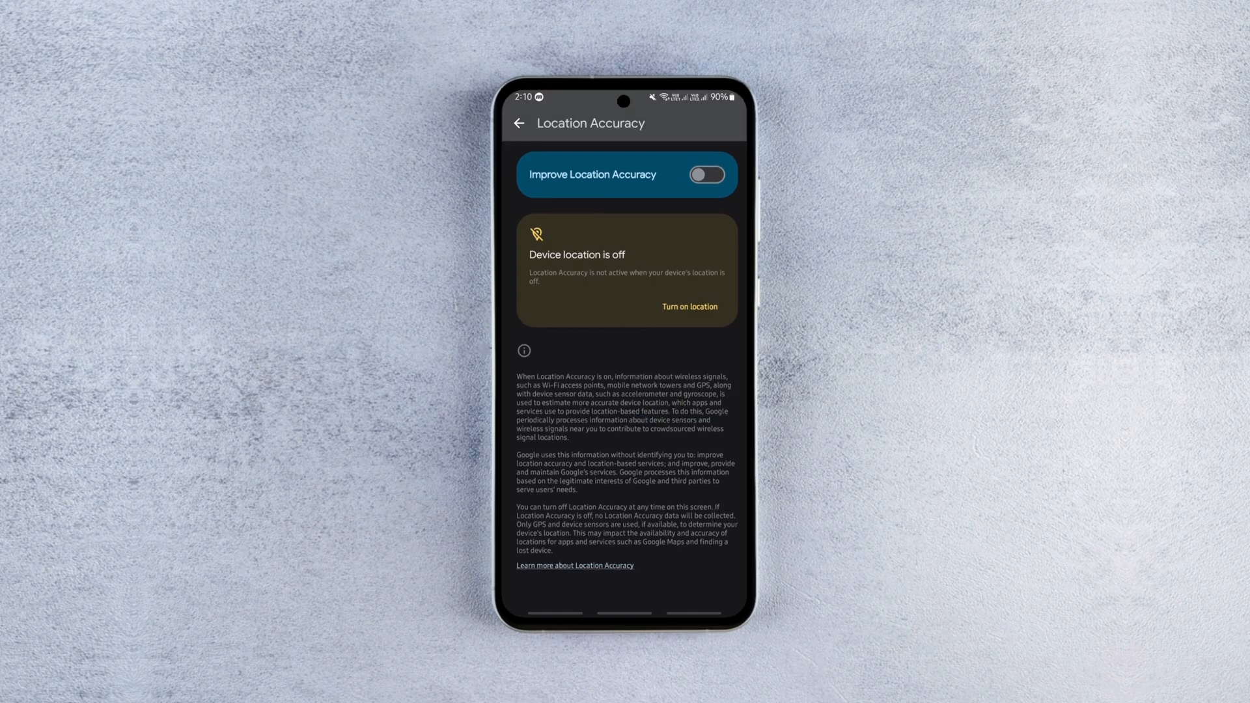
click(573, 566)
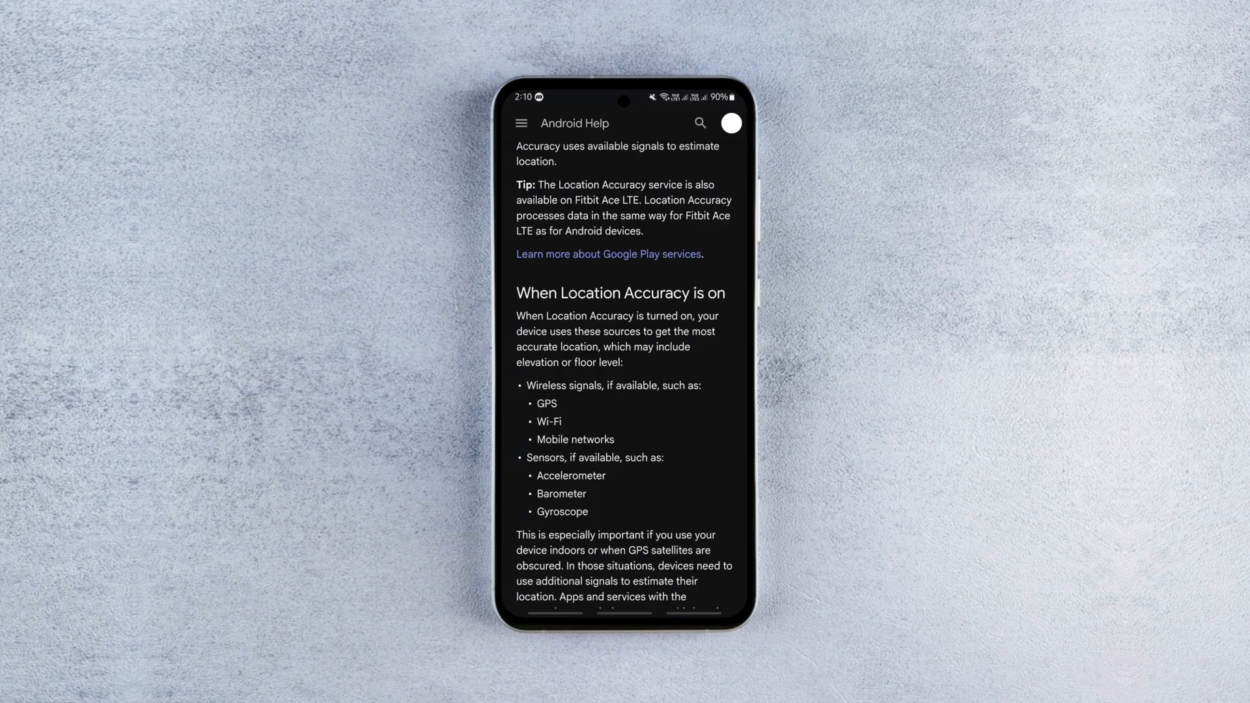
scroll(down, 3)
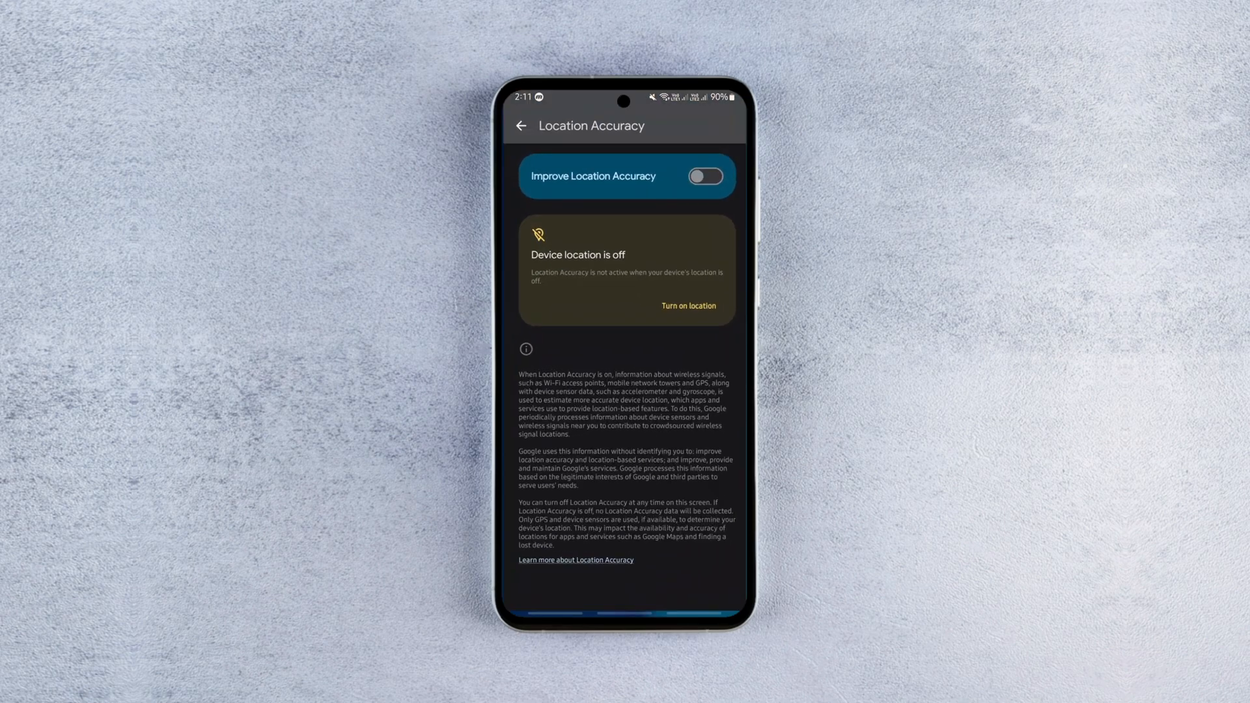
click(521, 125)
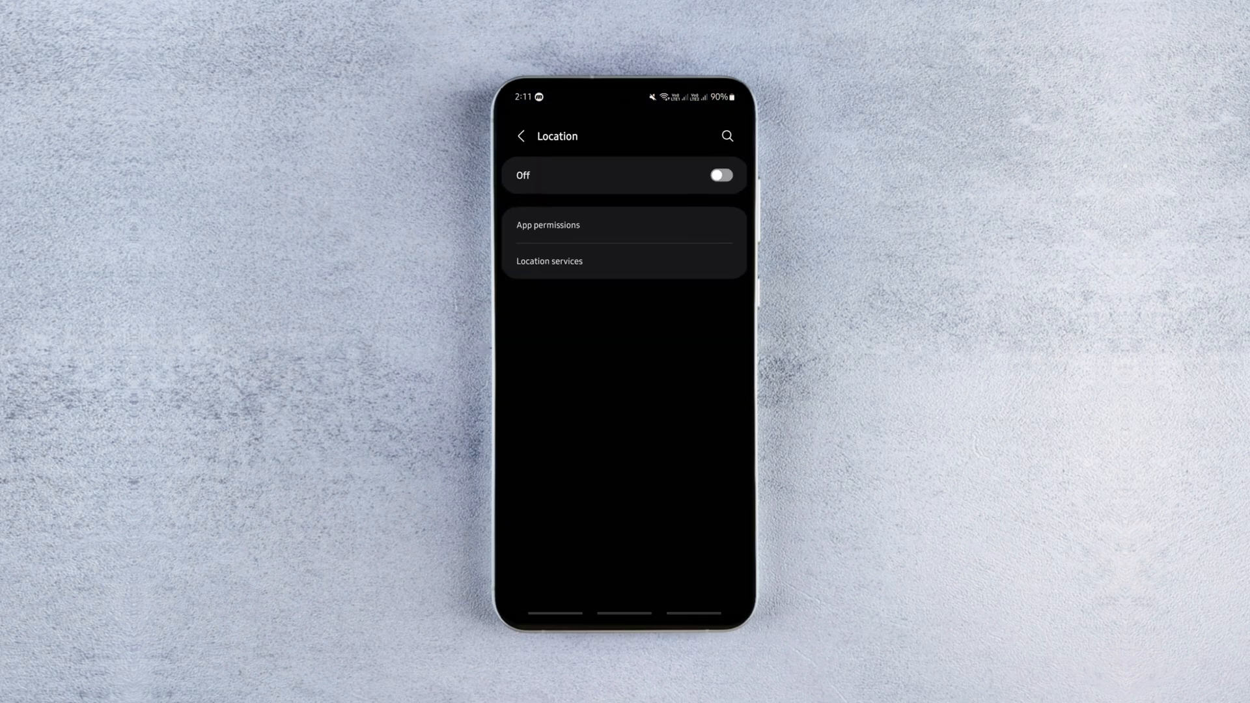
Step: Back on the Settings list, open Play Protect settings, with app scanning and harmful app detection on
click(518, 136)
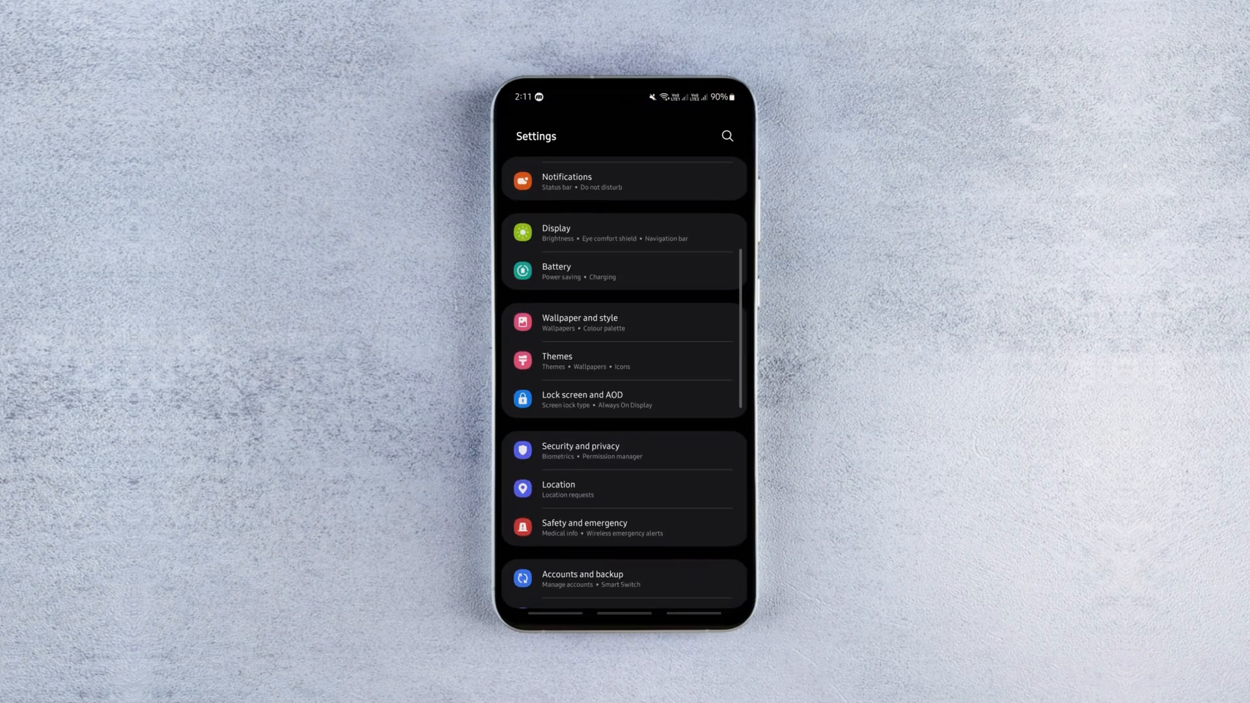
scroll(down, 3)
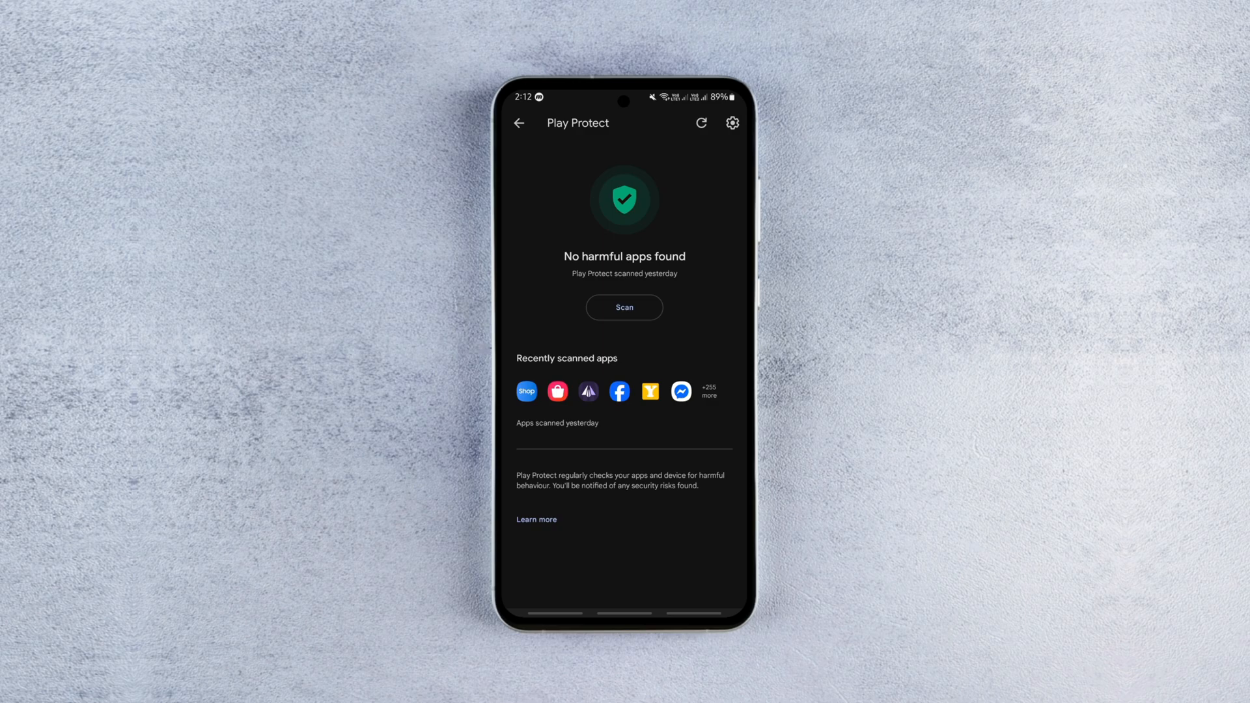
click(732, 123)
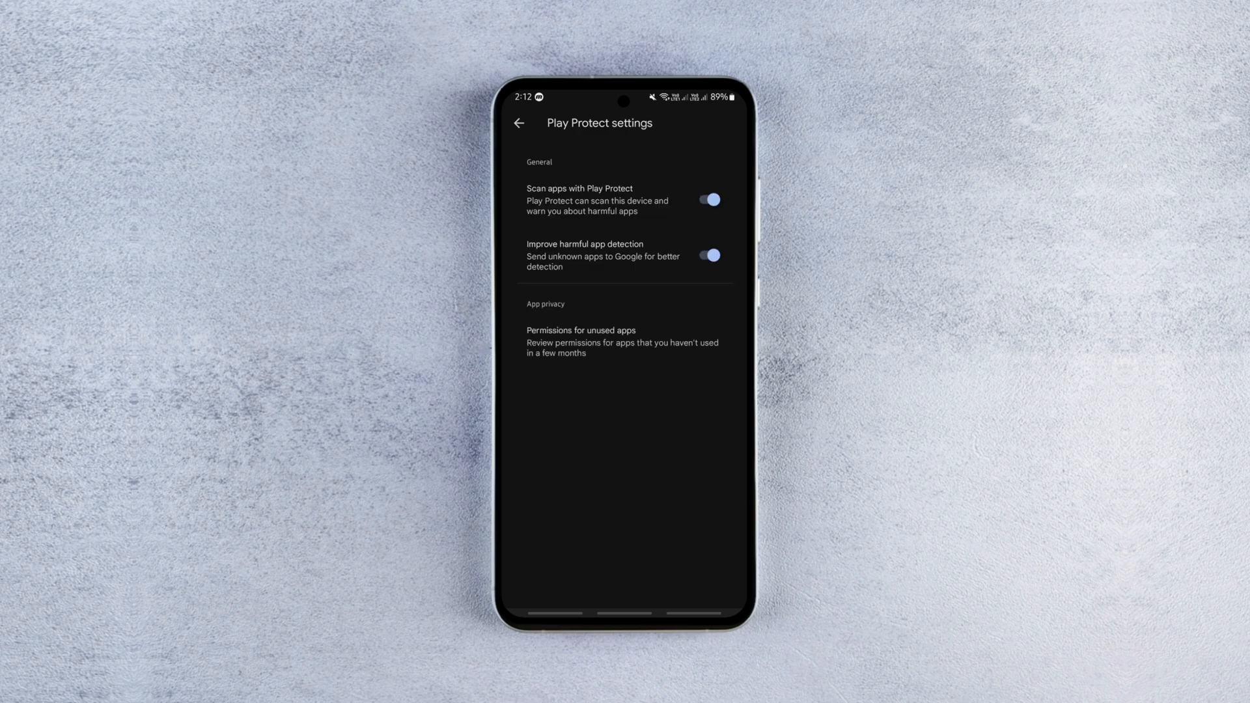
click(709, 200)
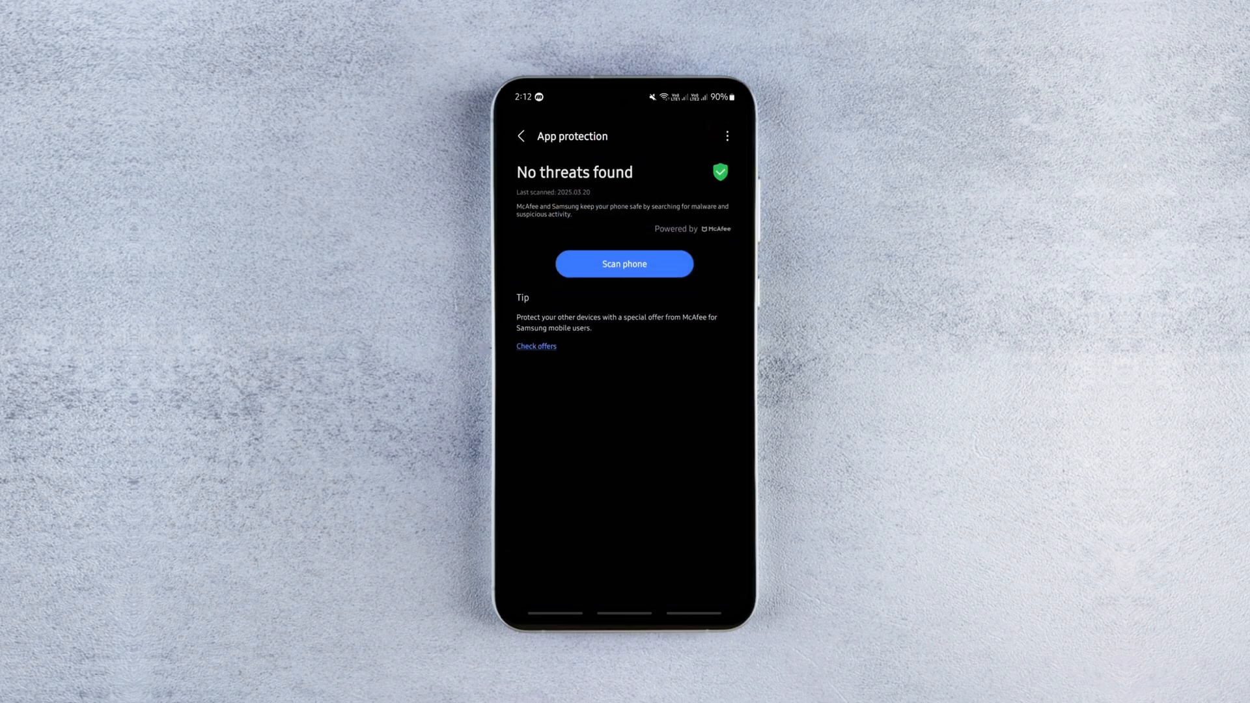
Step: Open App protection settings from the three-dot menu and toggle its main switch
click(727, 136)
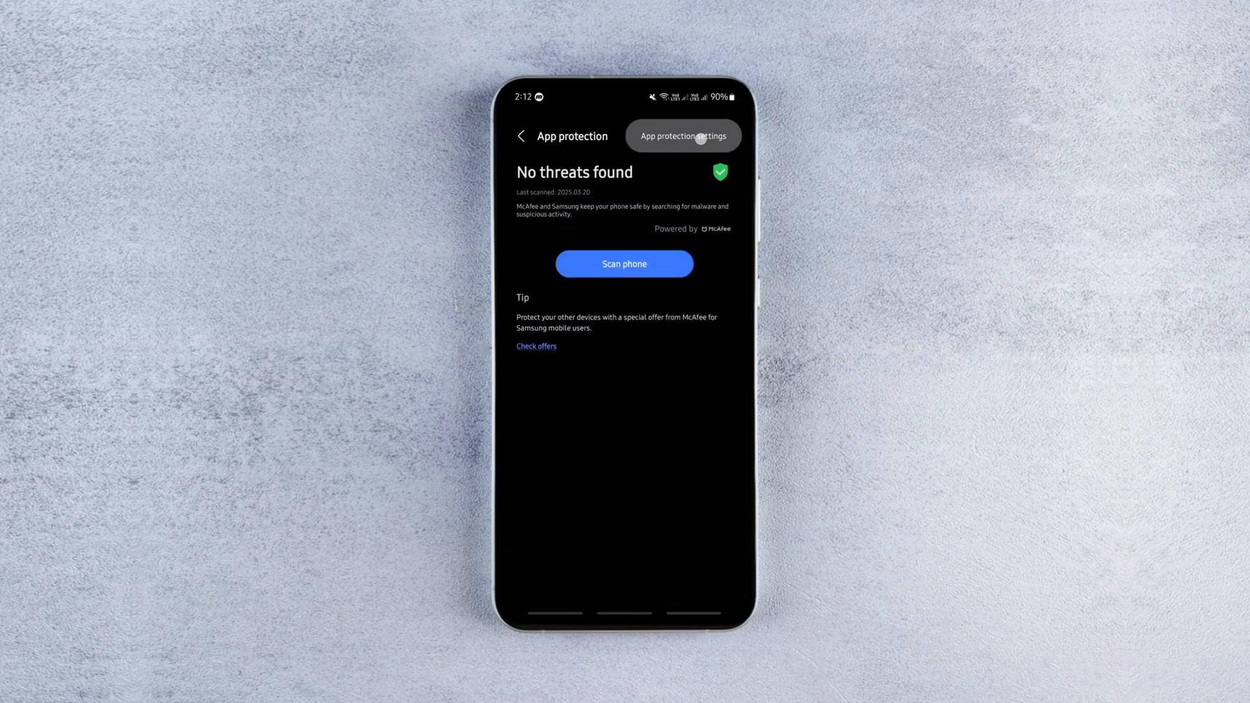
click(683, 136)
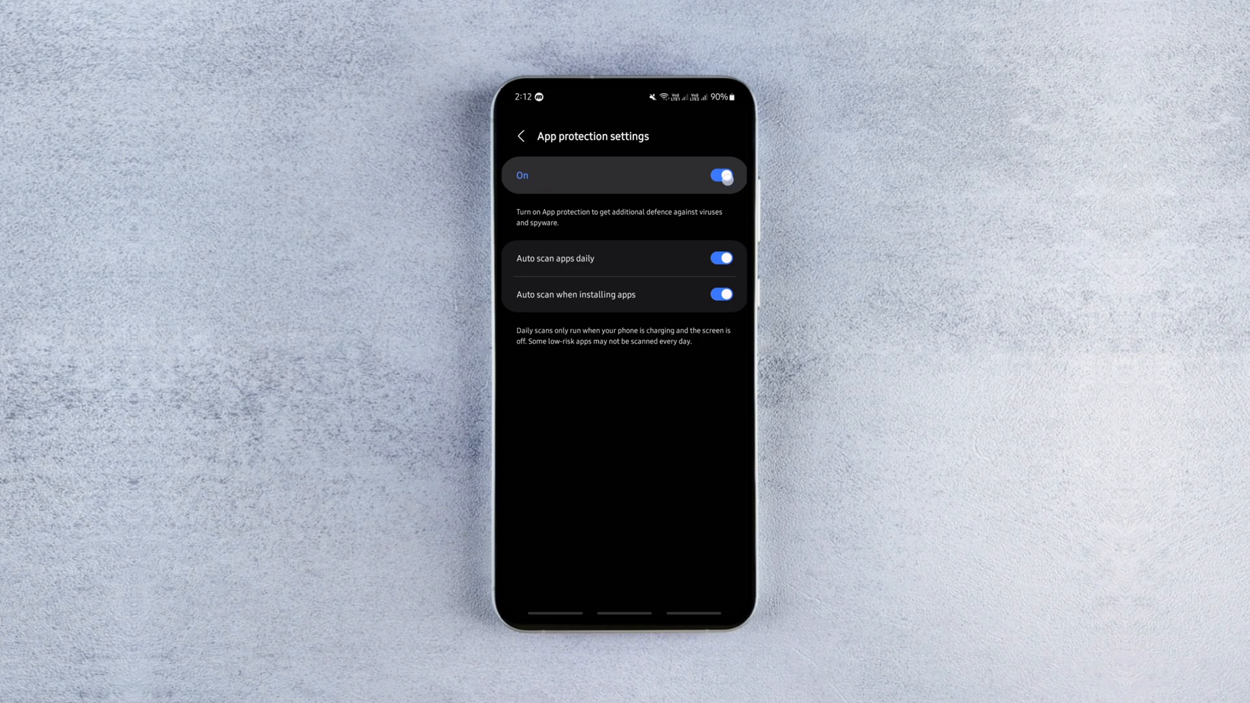
click(722, 175)
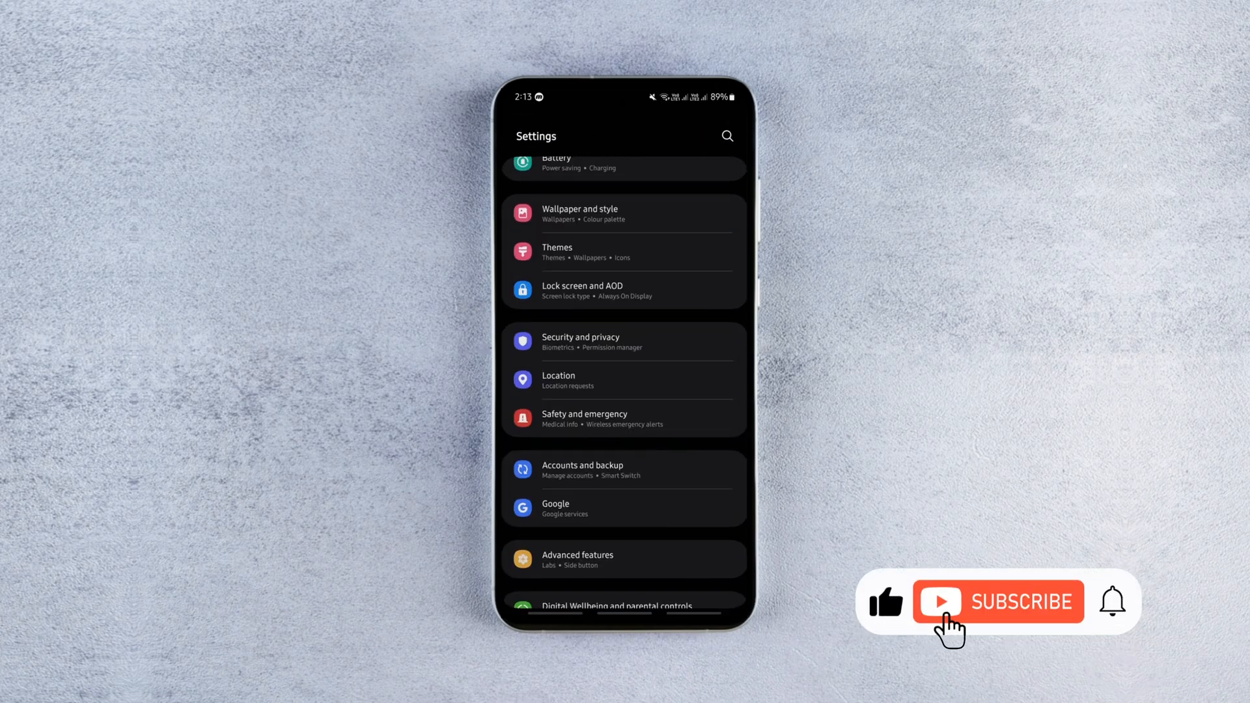
Step: Search Settings for 'ram plus', open RAM Plus (on, 4 GB), and switch on Developer options
text(r)
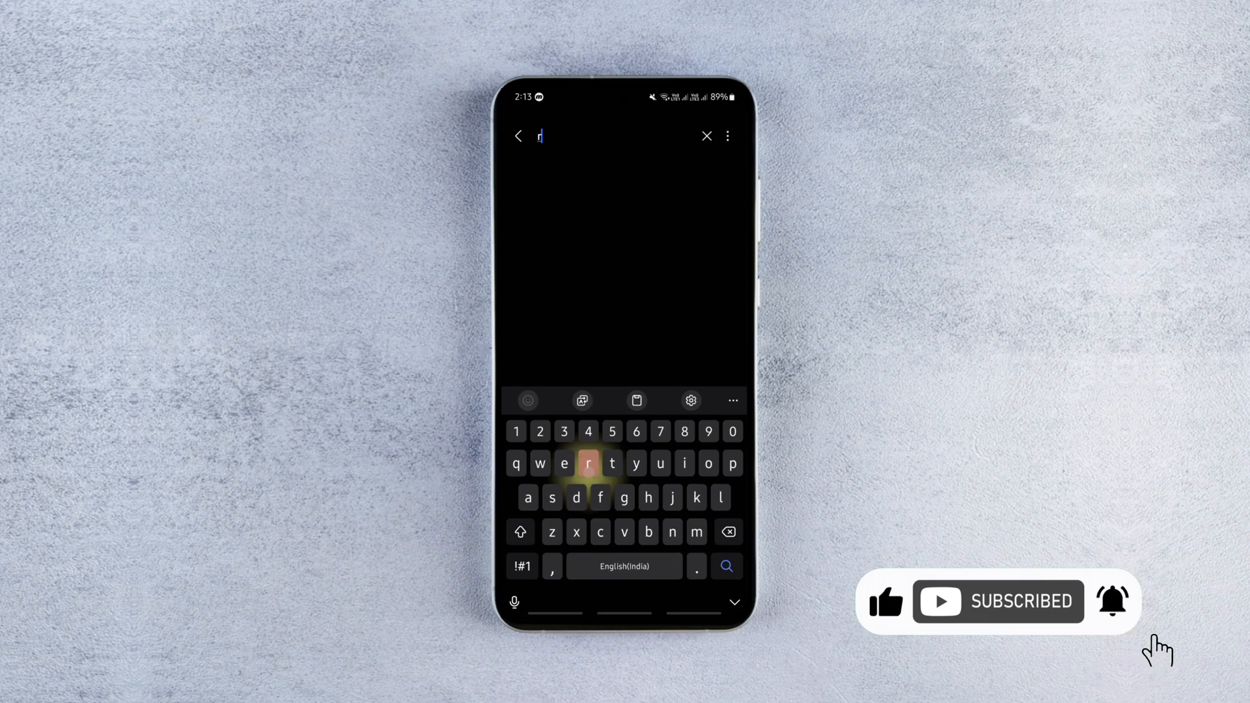
text(am)
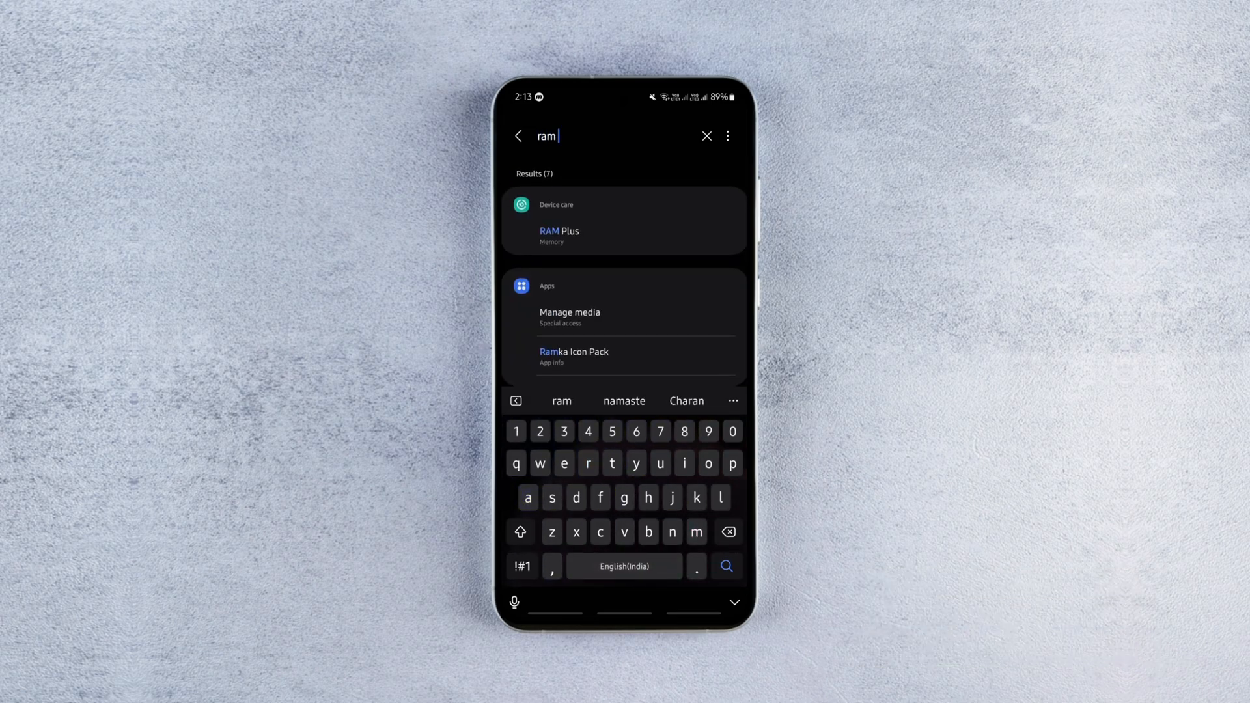
text(plus)
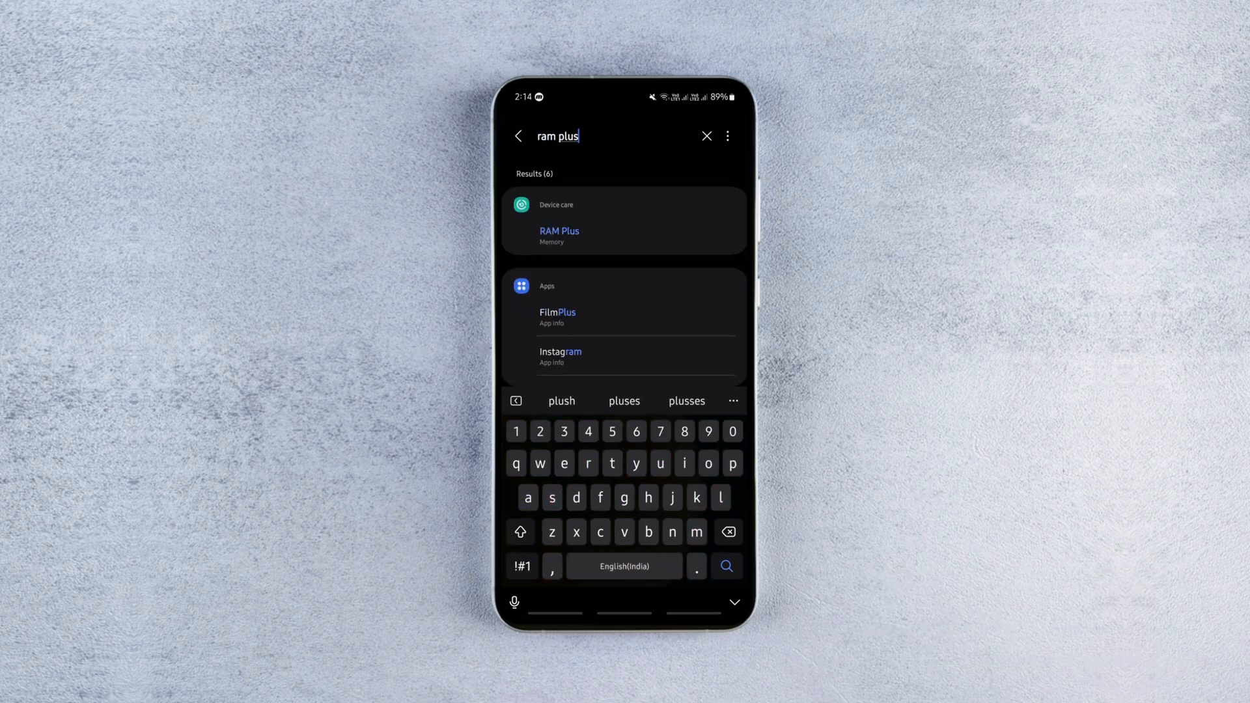
click(734, 602)
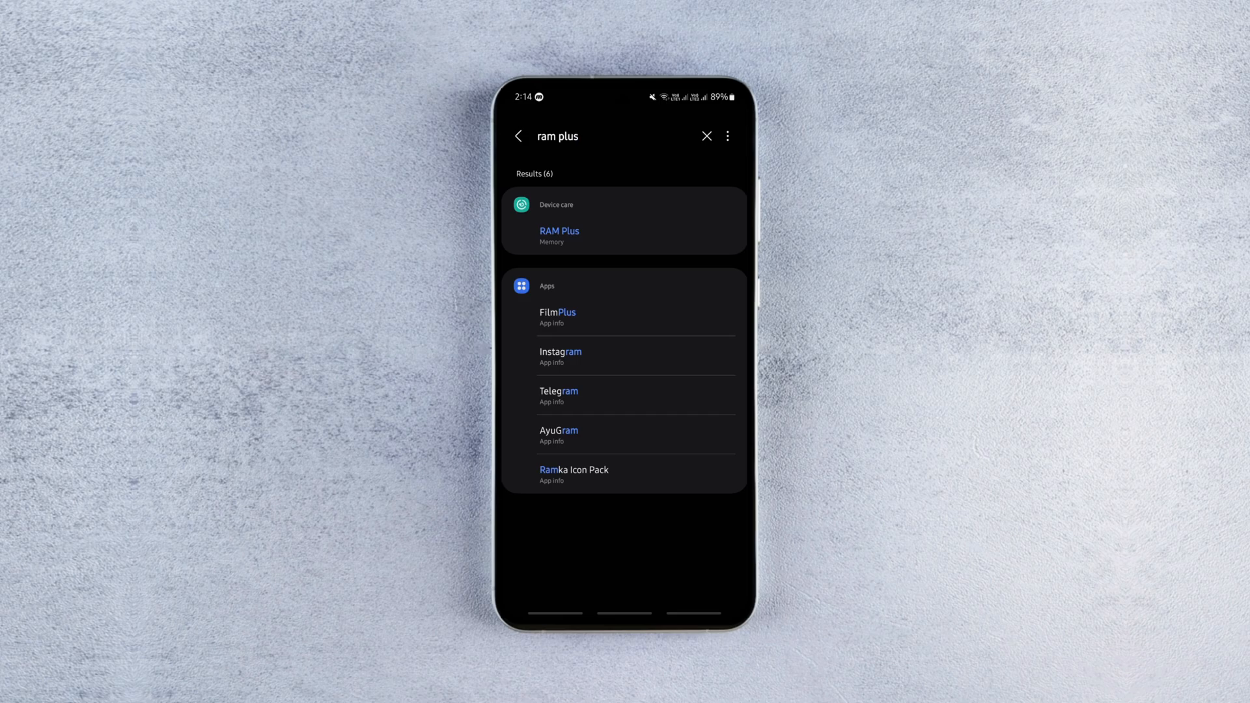
click(560, 232)
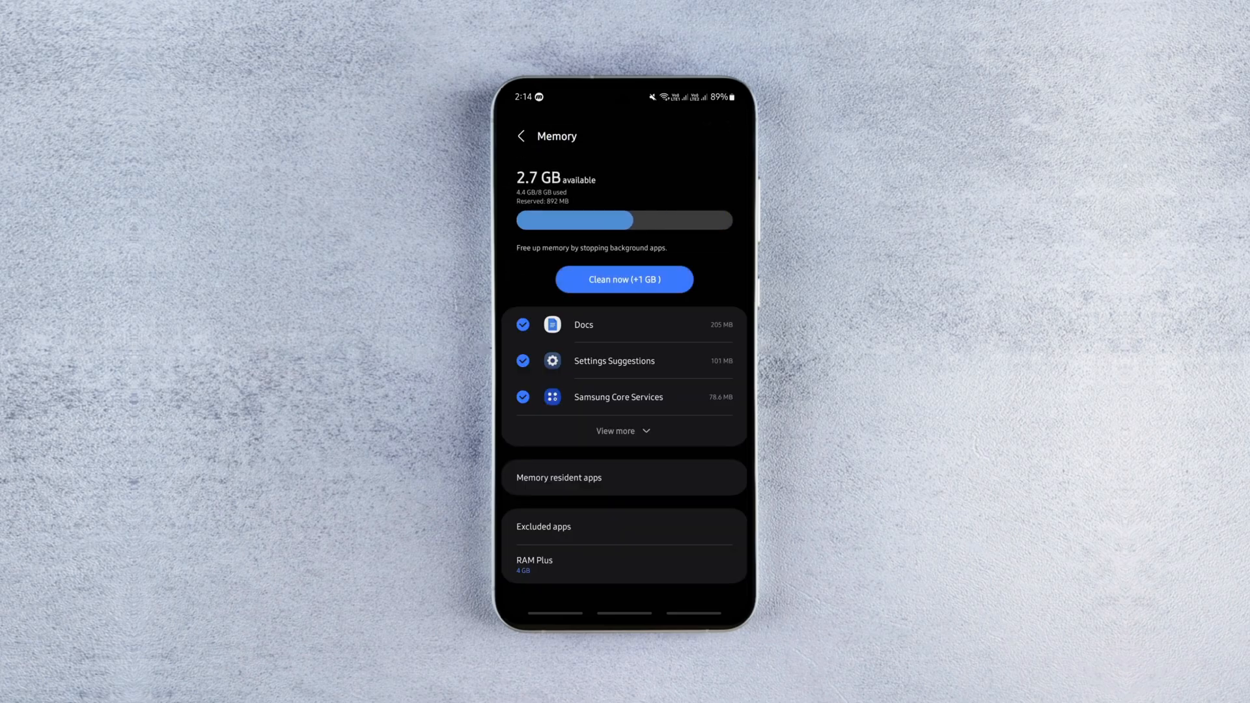
click(623, 564)
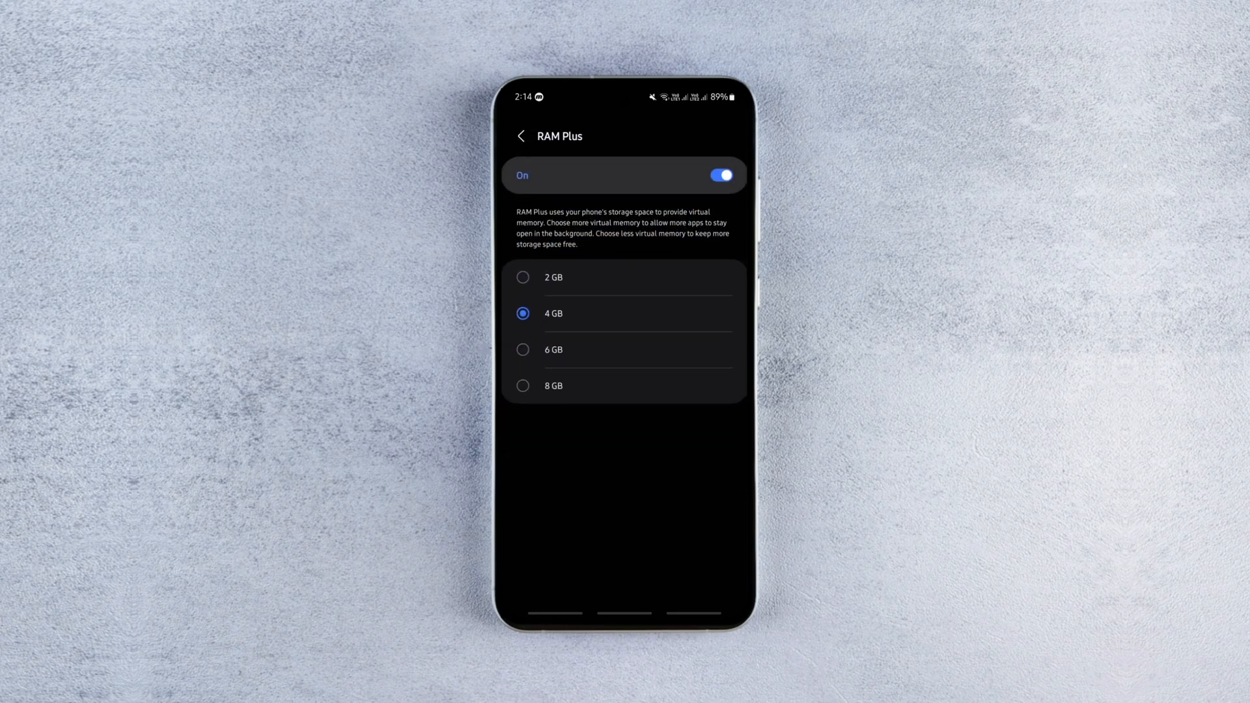
click(723, 175)
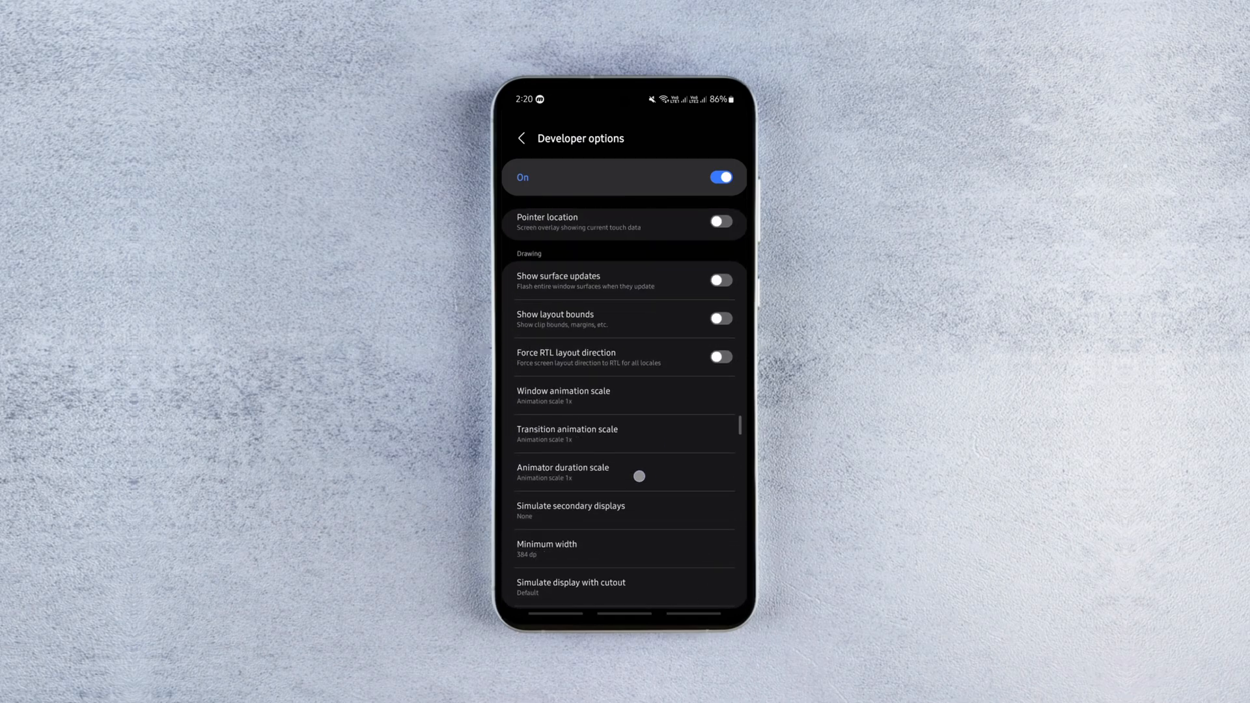
scroll(down, 3)
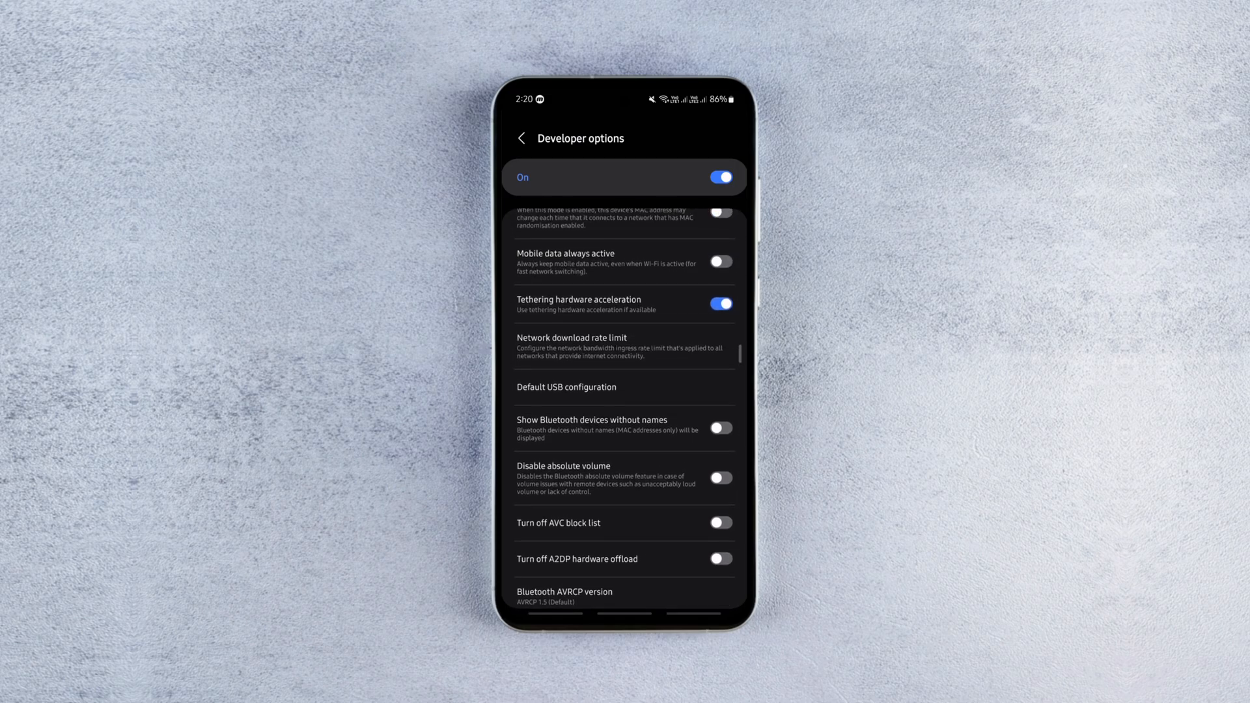
Step: Leave Developer options, view About phone, and return to the main Settings list
click(520, 138)
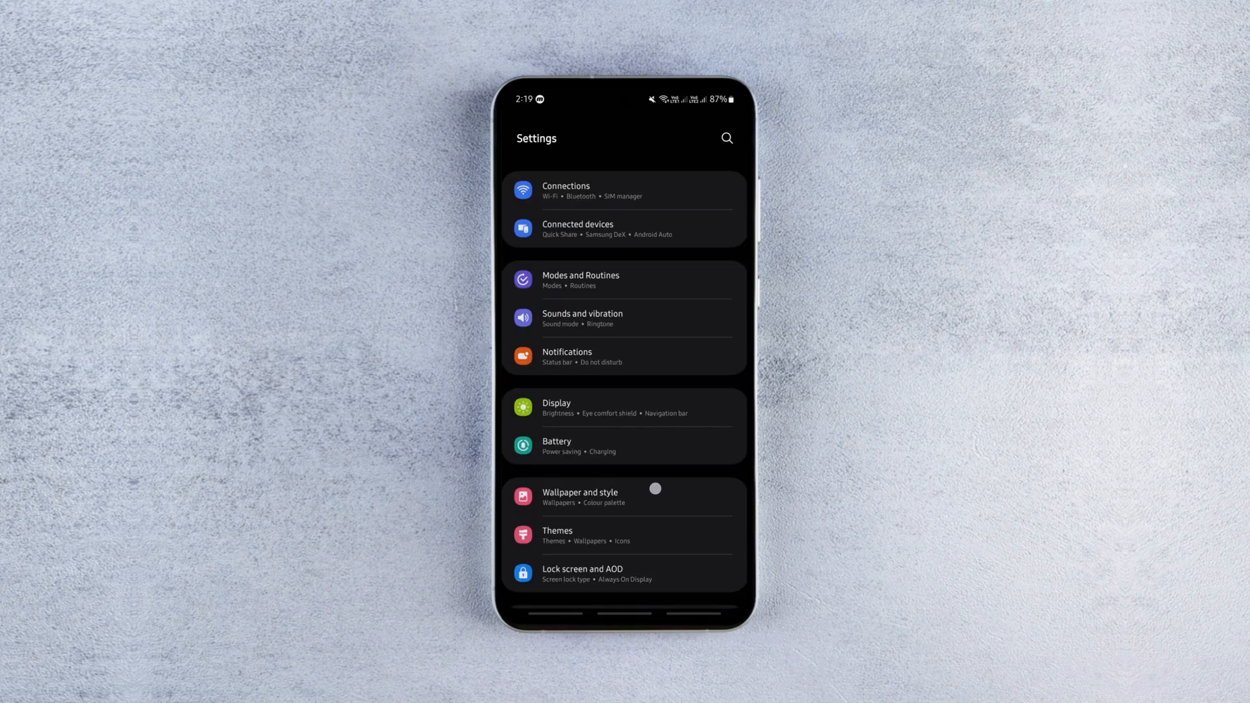
scroll(down, 3)
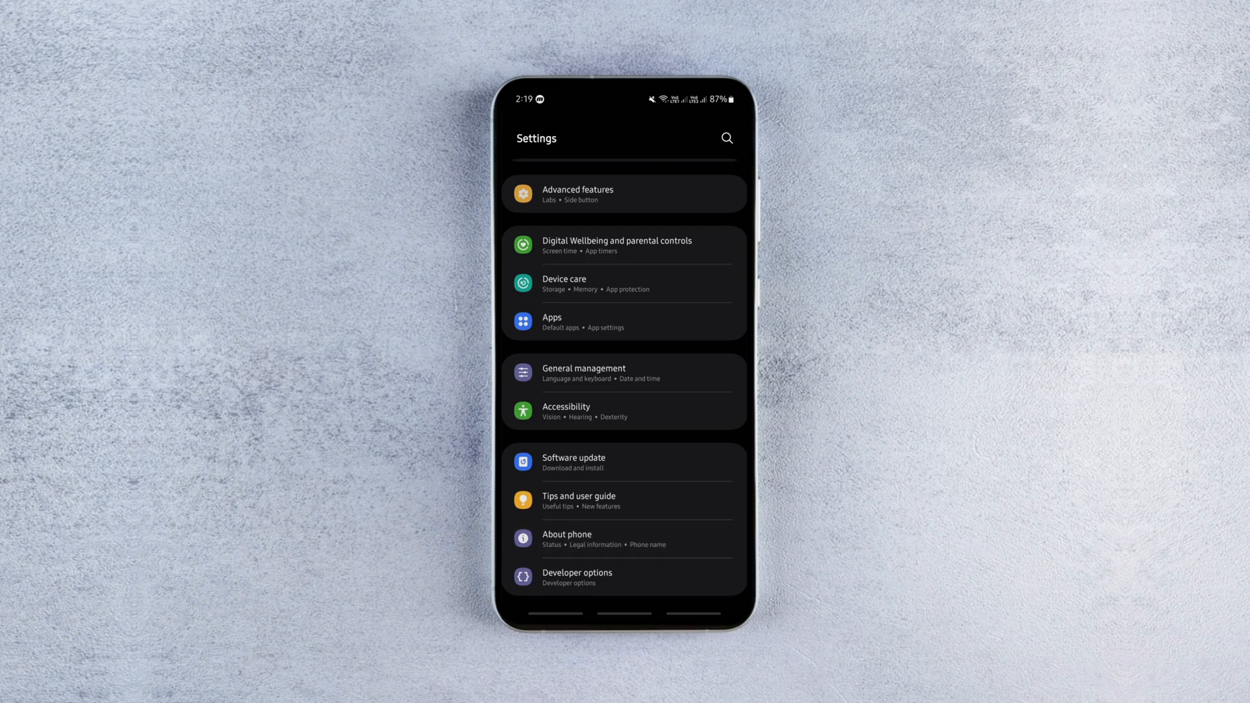
click(567, 537)
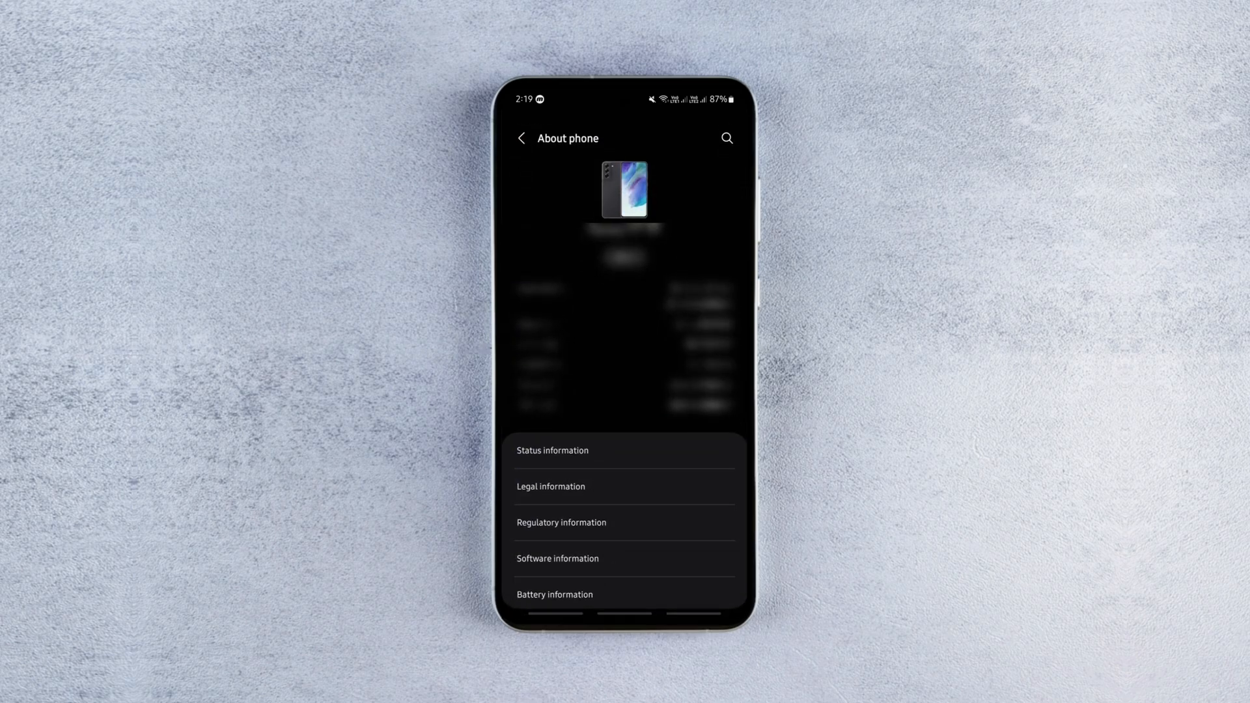
click(558, 559)
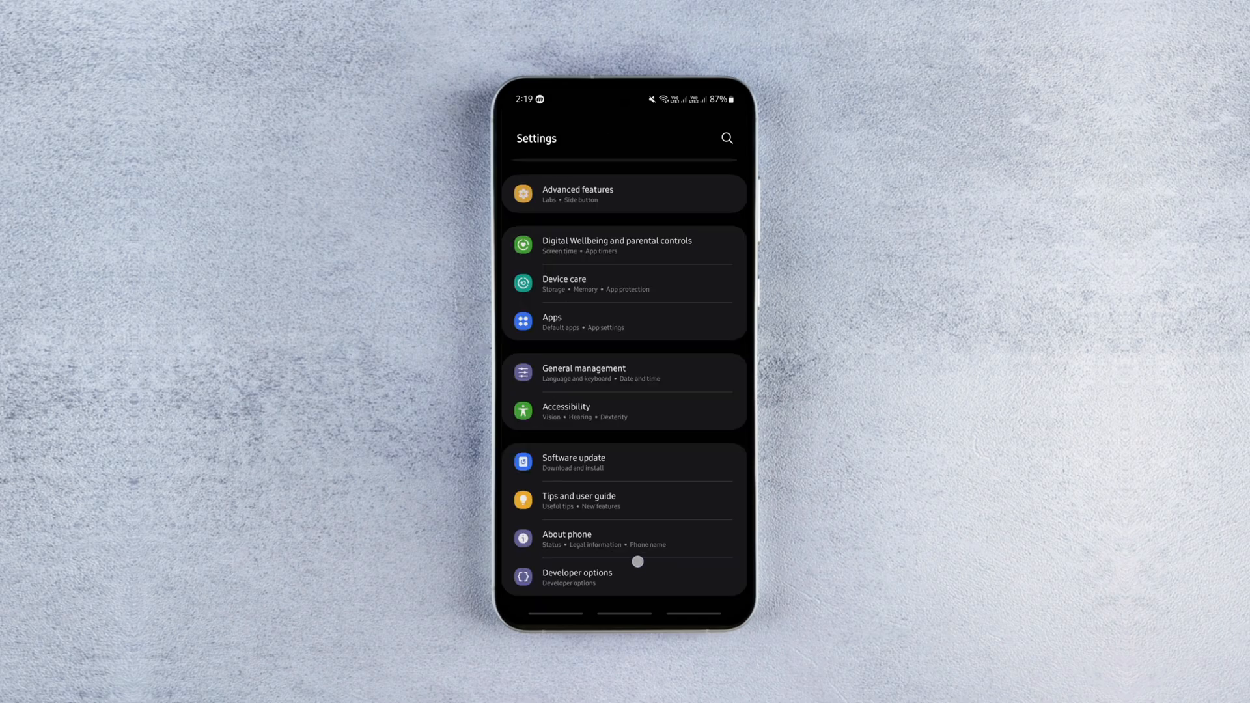
Step: Search Developer options for 'Suspend execution', enable it for cached apps, and accept the reboot
click(577, 577)
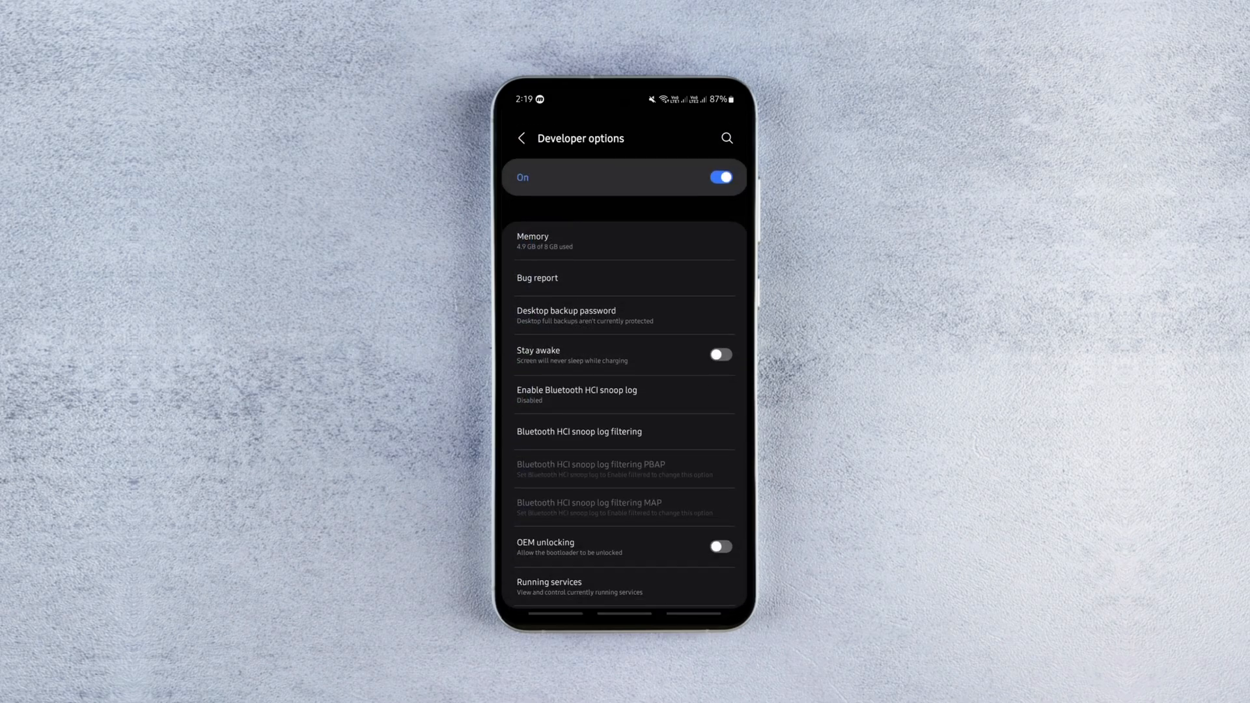
text(Suspend execution)
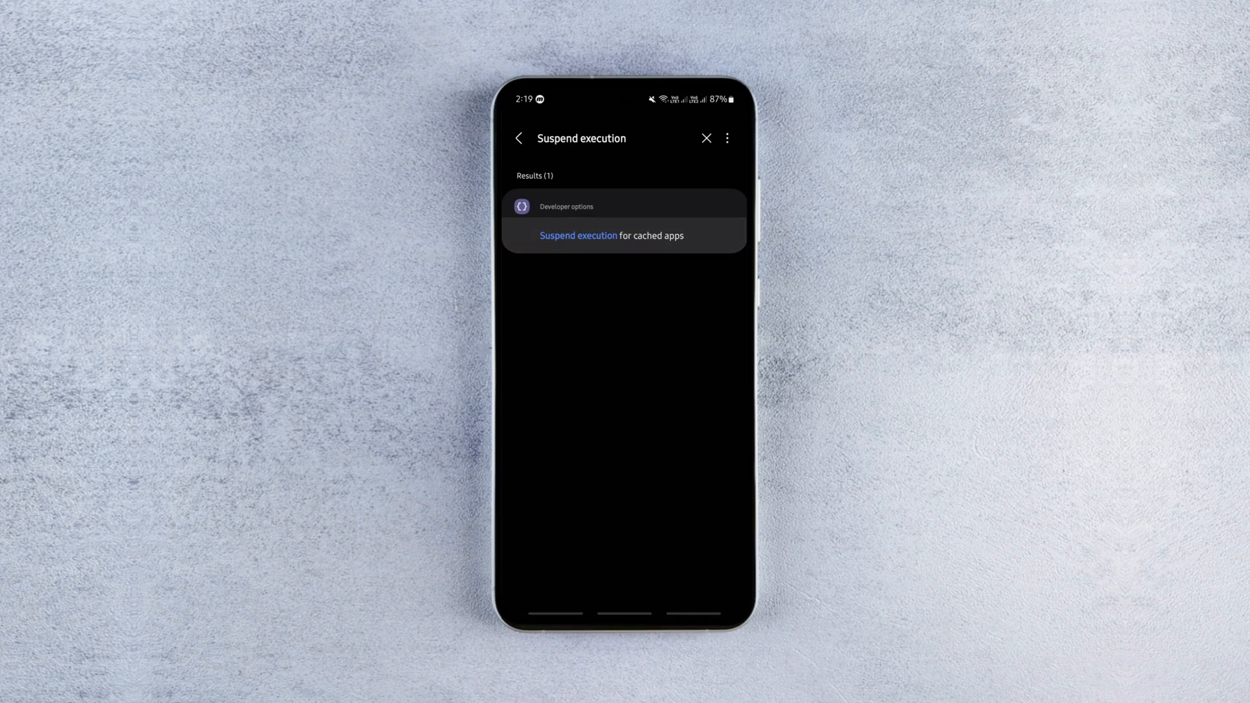
click(612, 236)
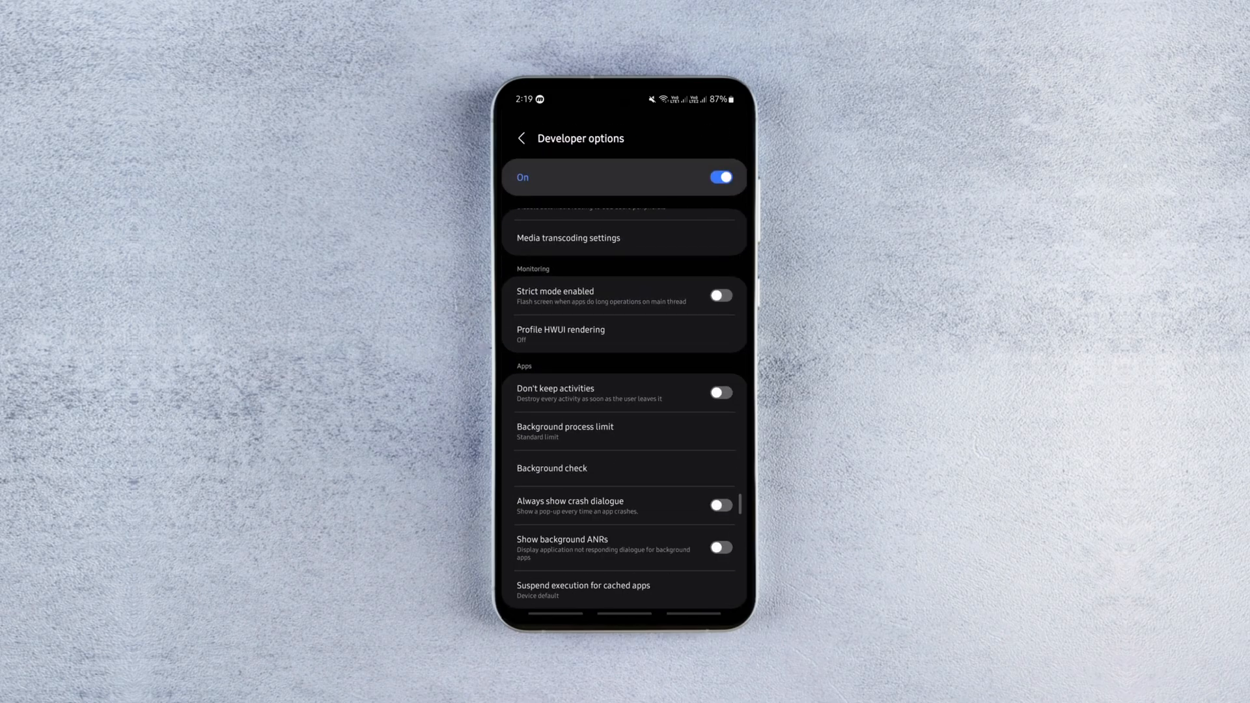
scroll(down, 3)
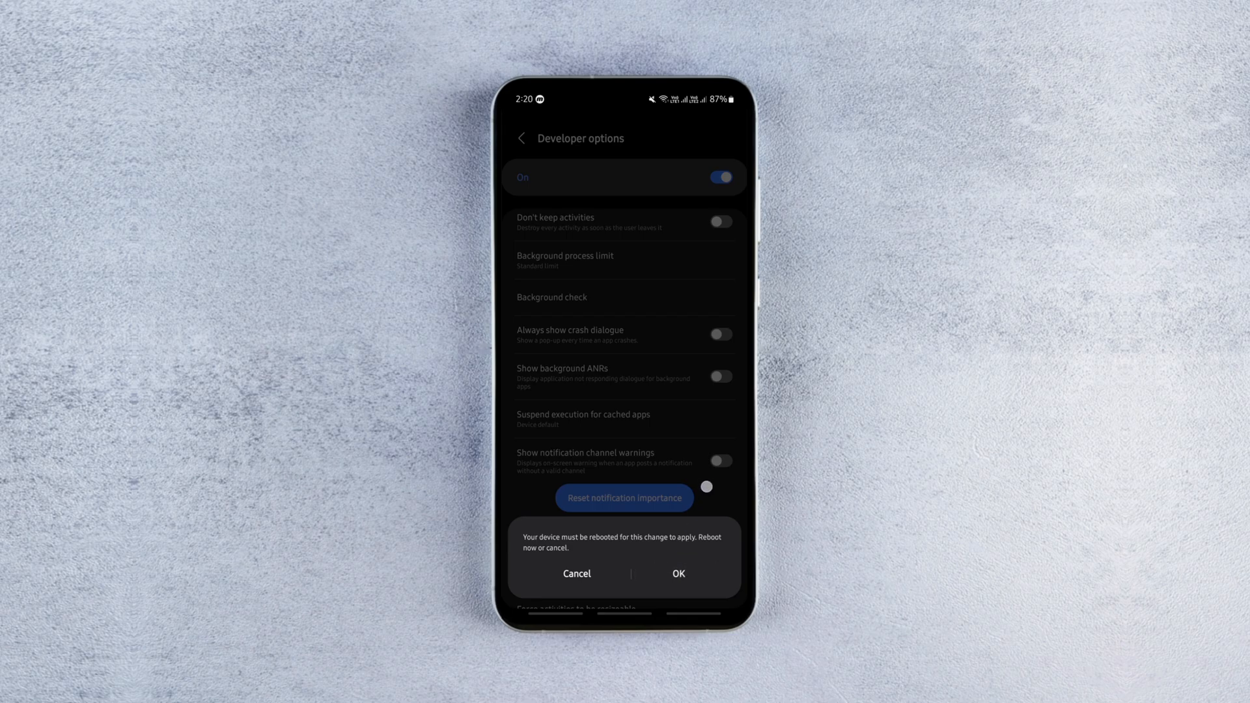
click(576, 574)
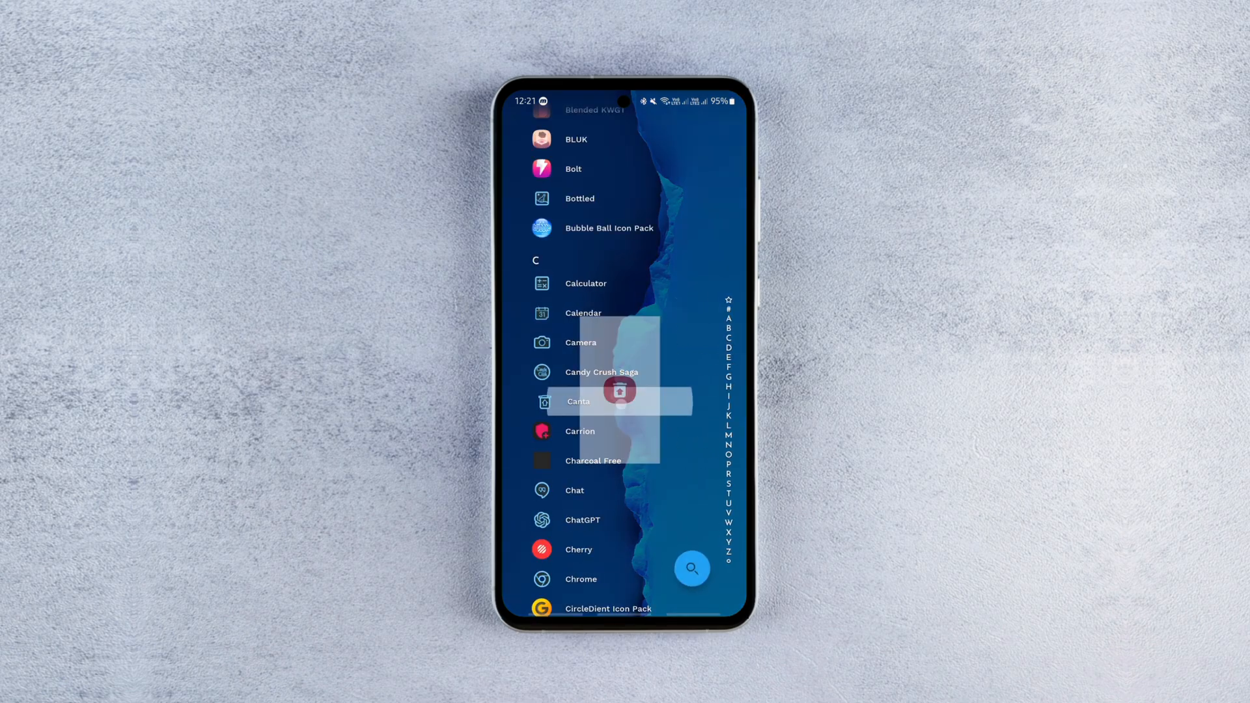
Step: Launch Canta and browse its installed-app list, opening and closing the filter menu
click(578, 401)
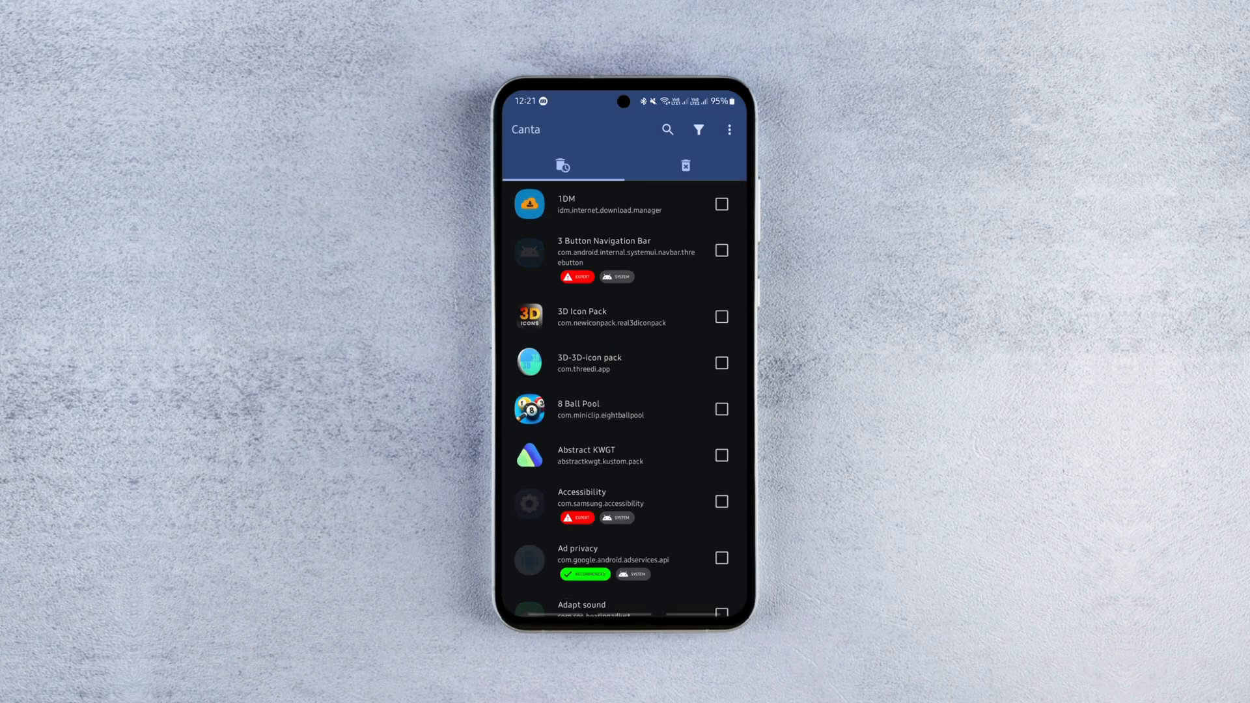
scroll(down, 3)
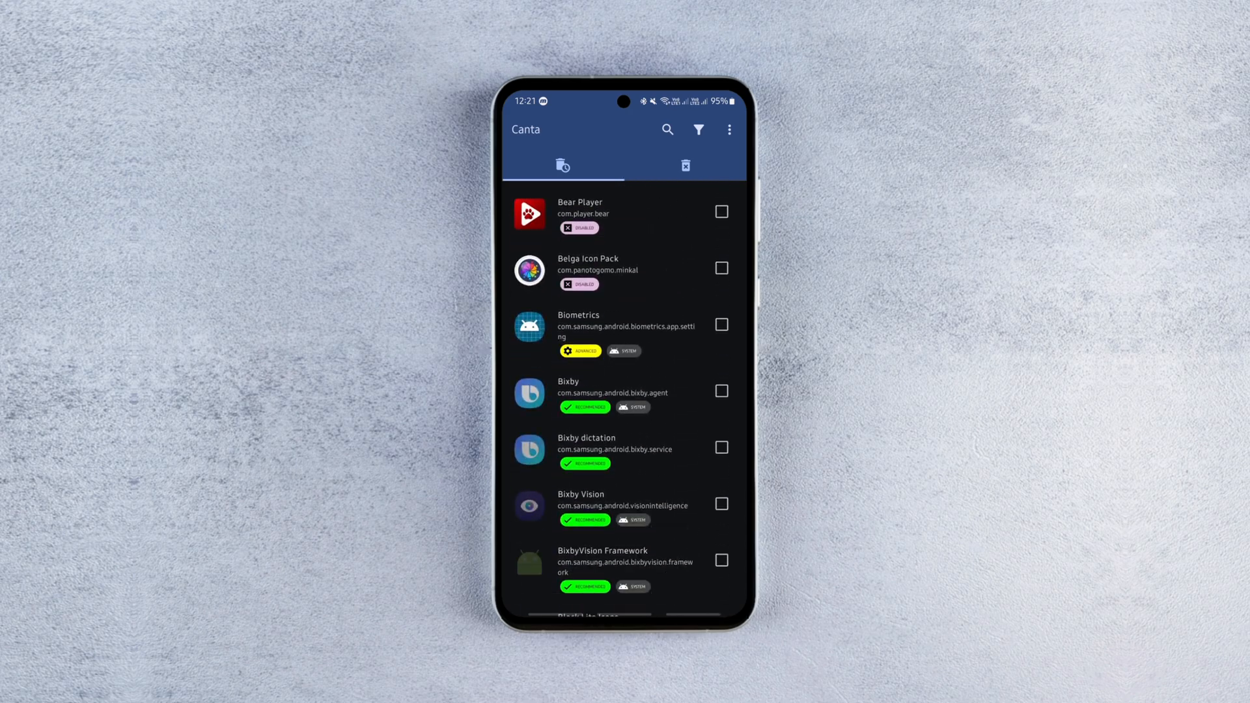
click(698, 129)
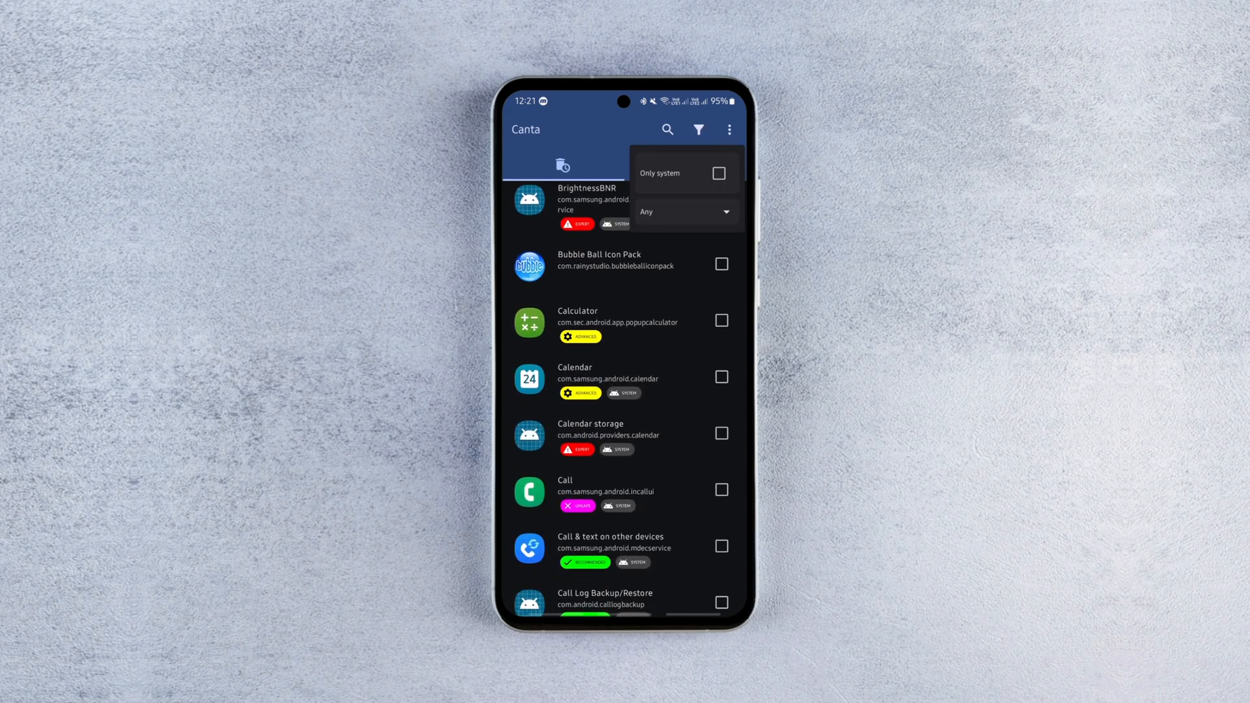
click(686, 212)
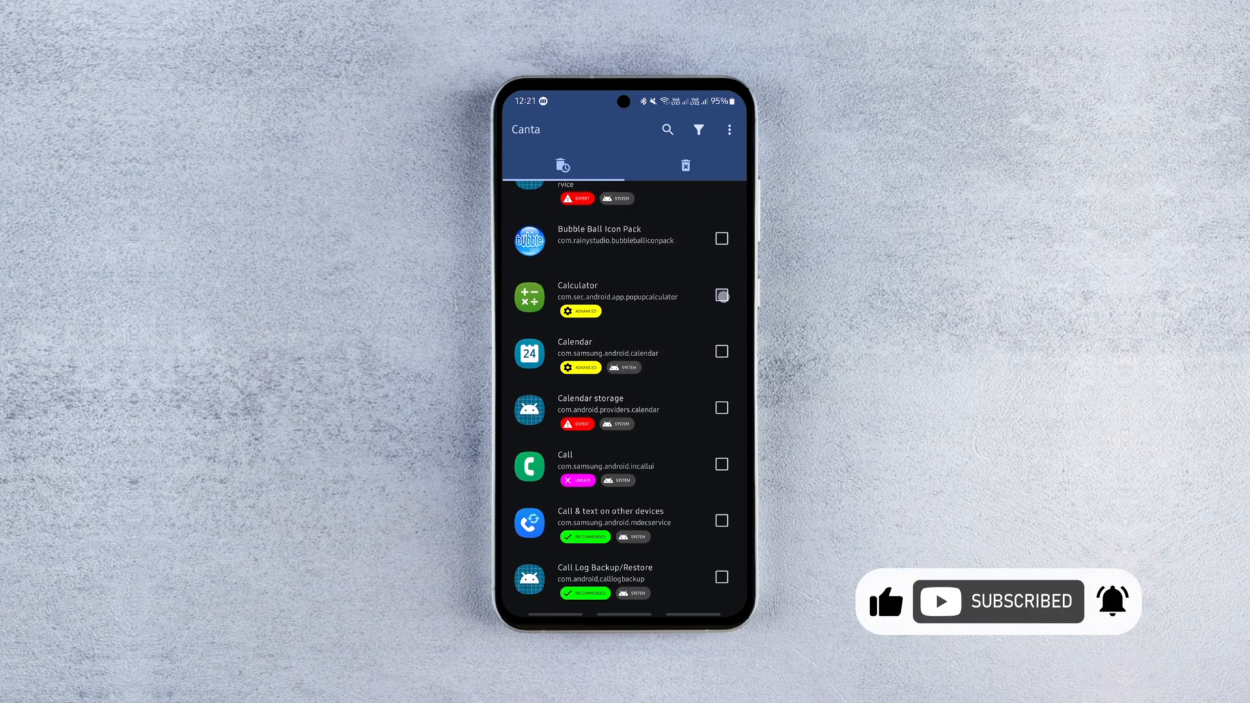
scroll(down, 3)
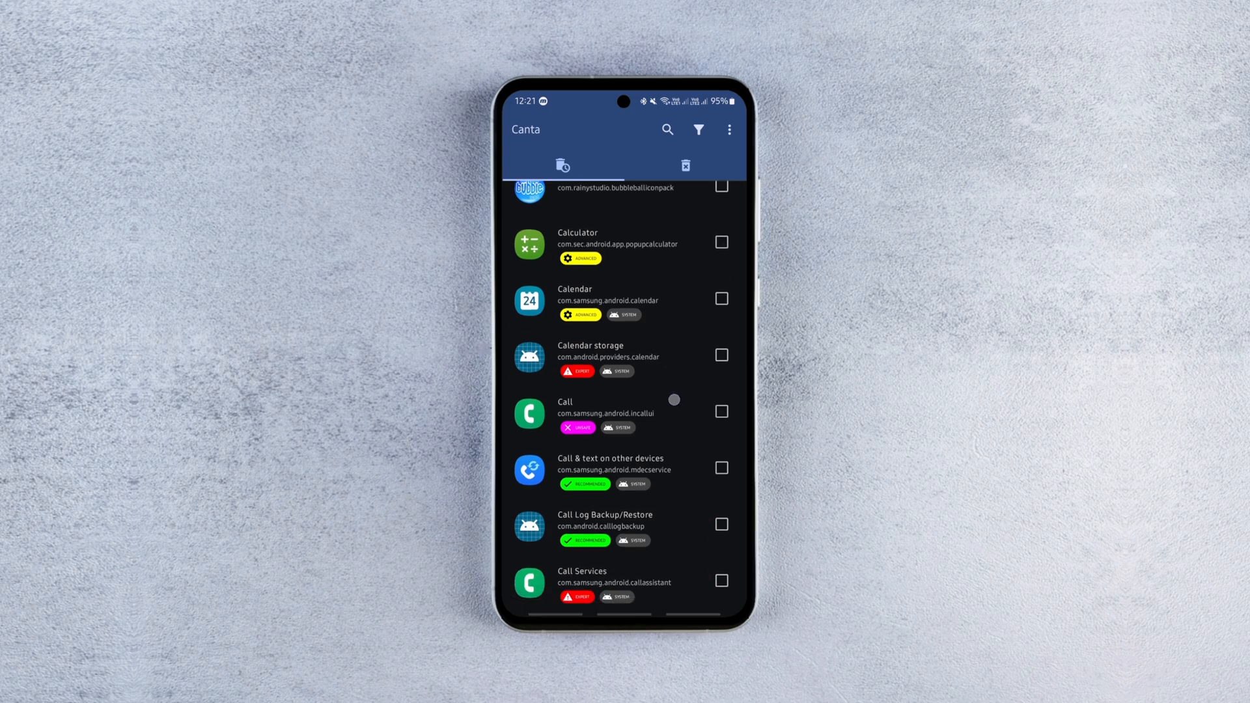
Step: Search Canta for 'chrome', mark Chrome, and confirm uninstalling it
click(667, 128)
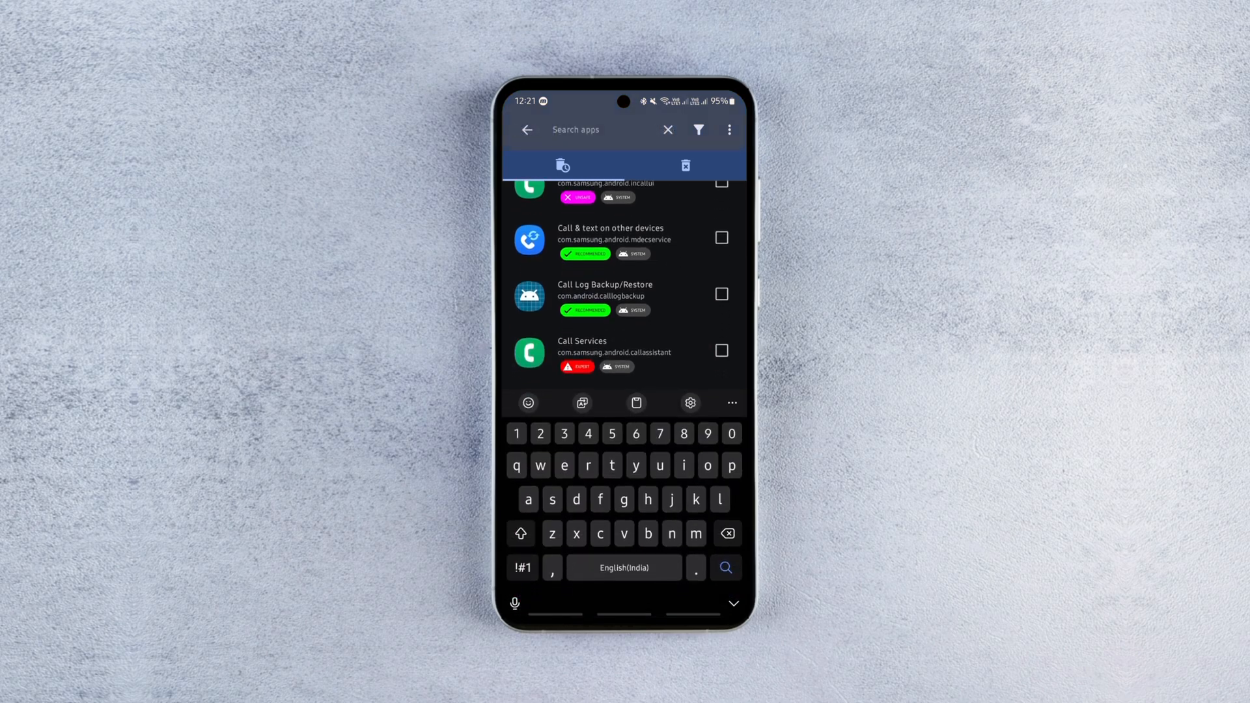
text(chrome)
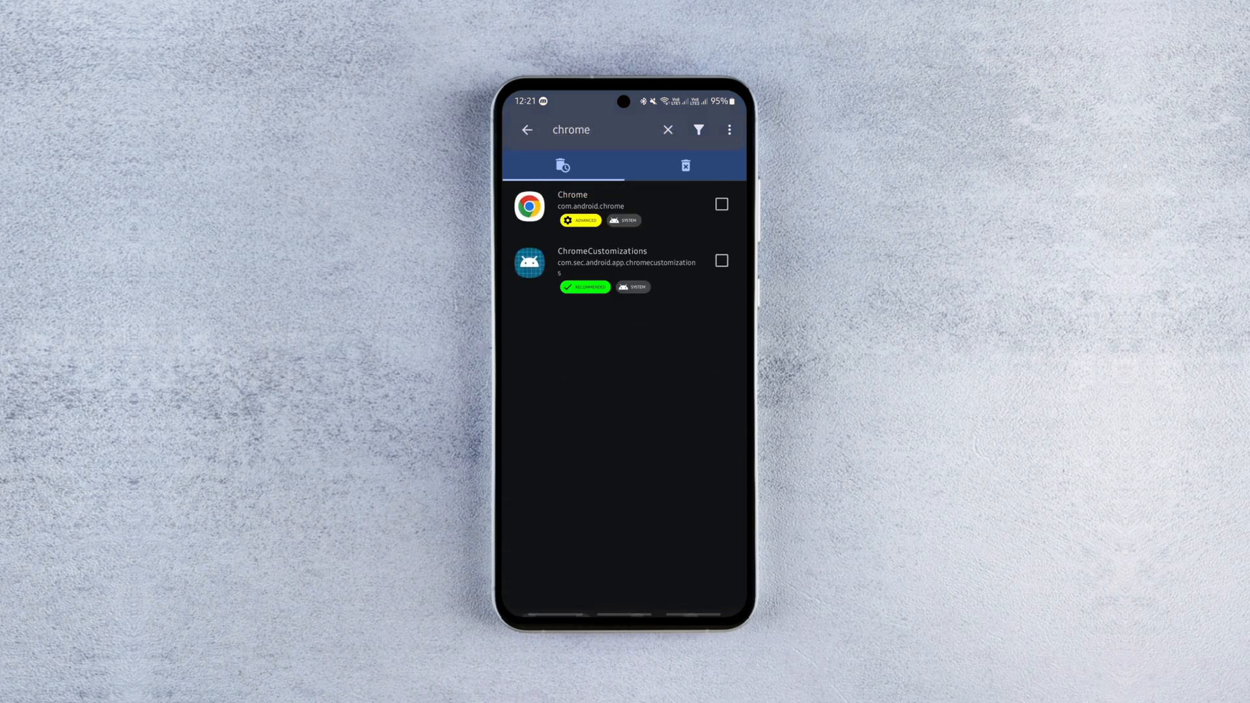
click(722, 204)
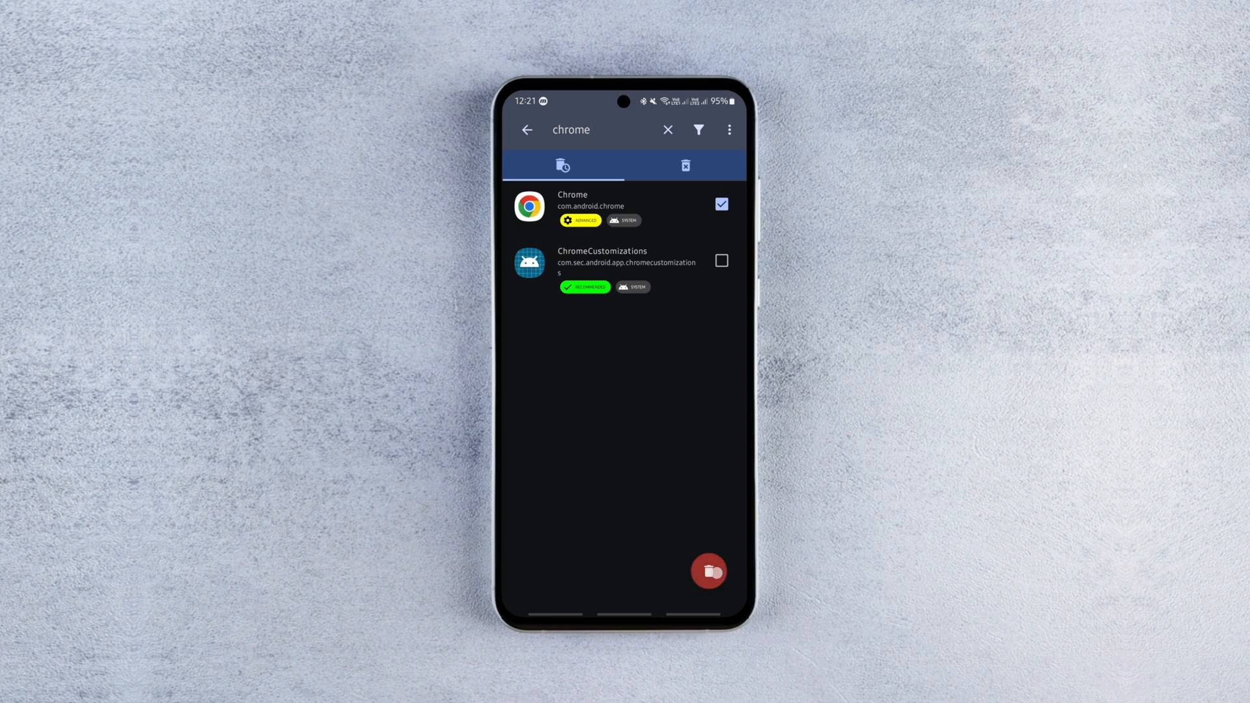
click(710, 572)
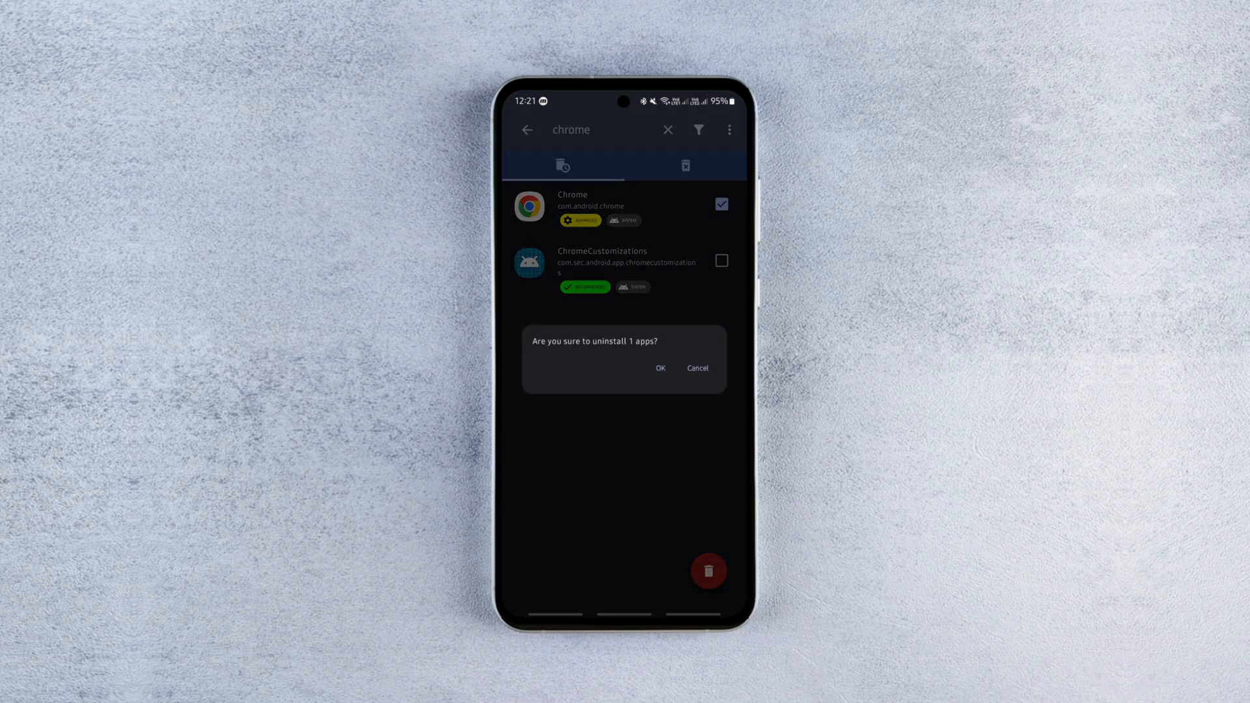
click(661, 368)
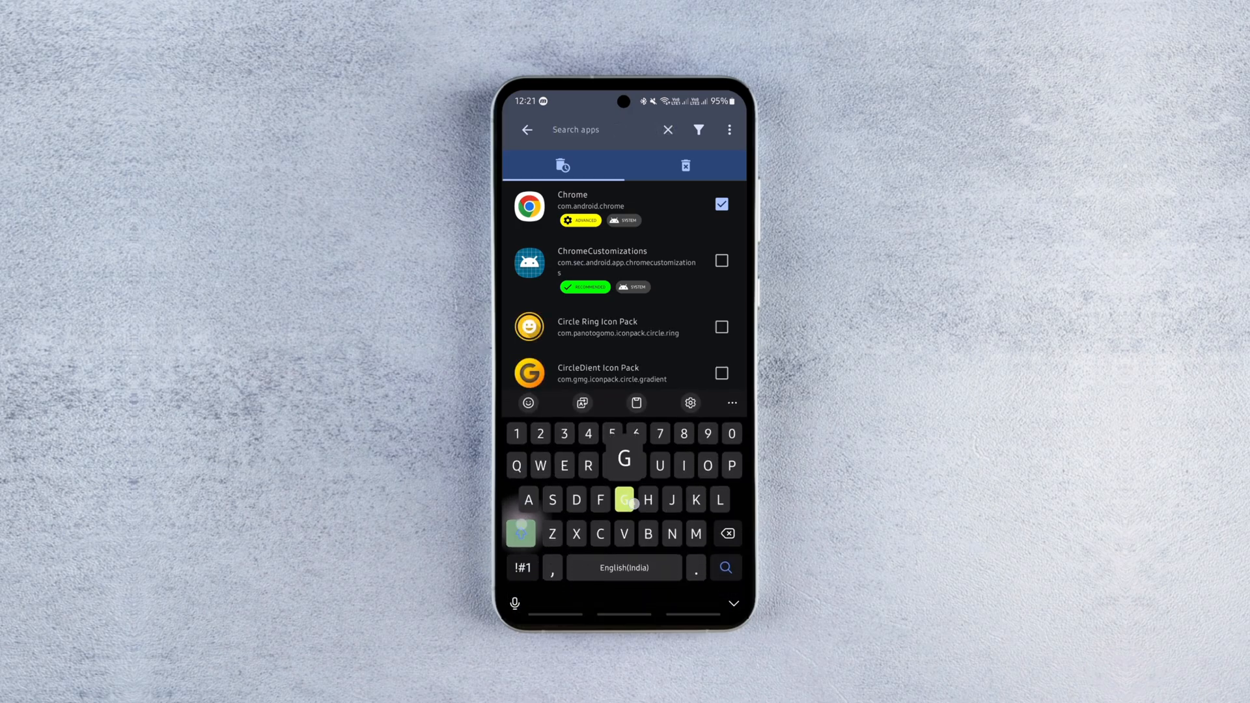
Step: Search Canta for 'Google' and scroll through the listed Google system apps
text(Googlr)
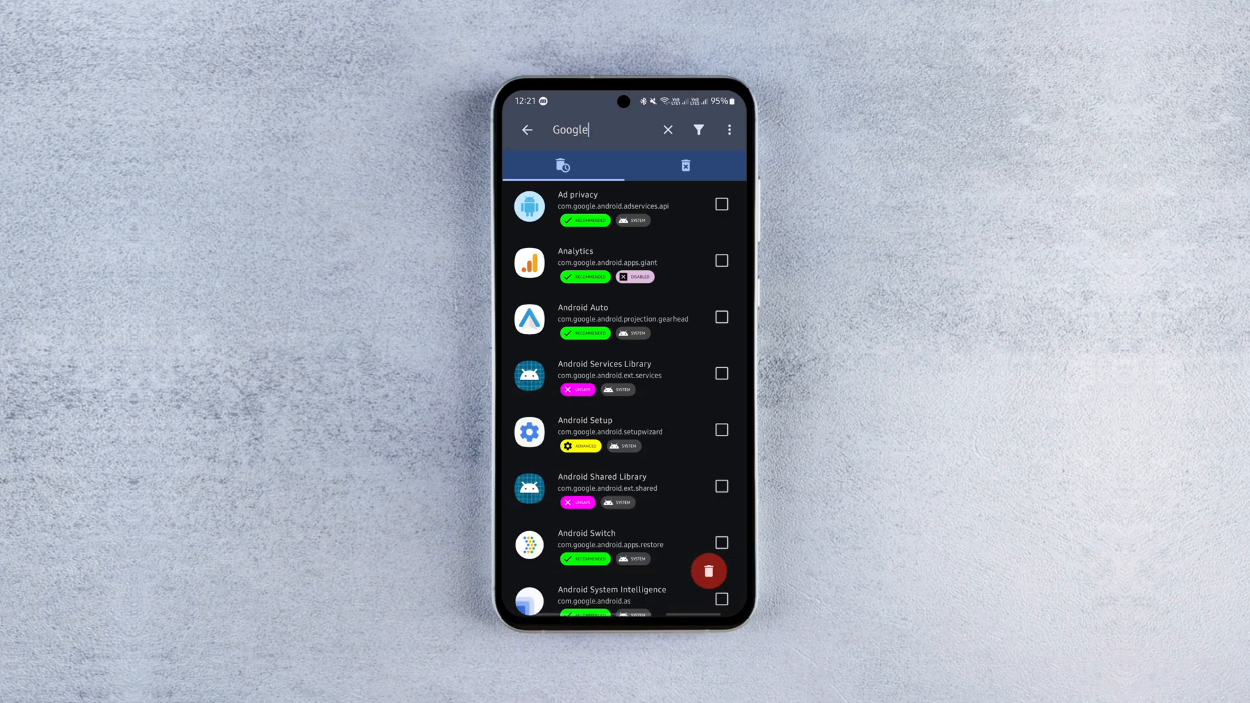
scroll(down, 3)
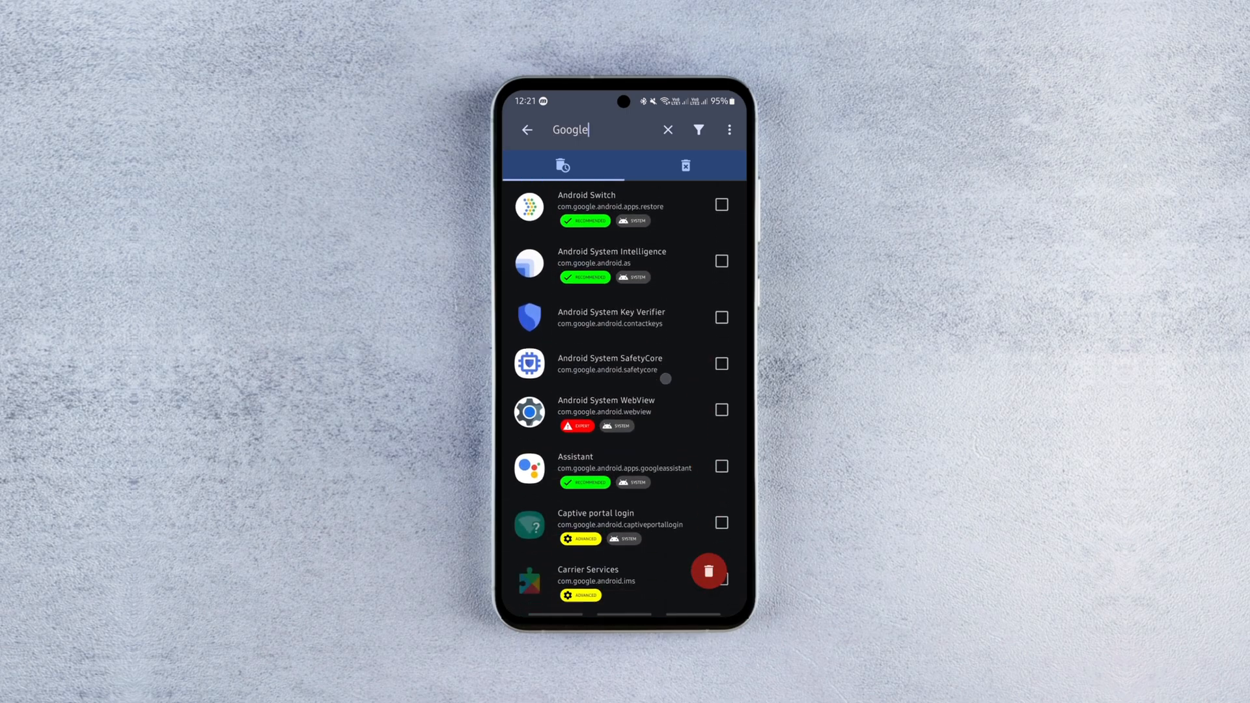
scroll(down, 3)
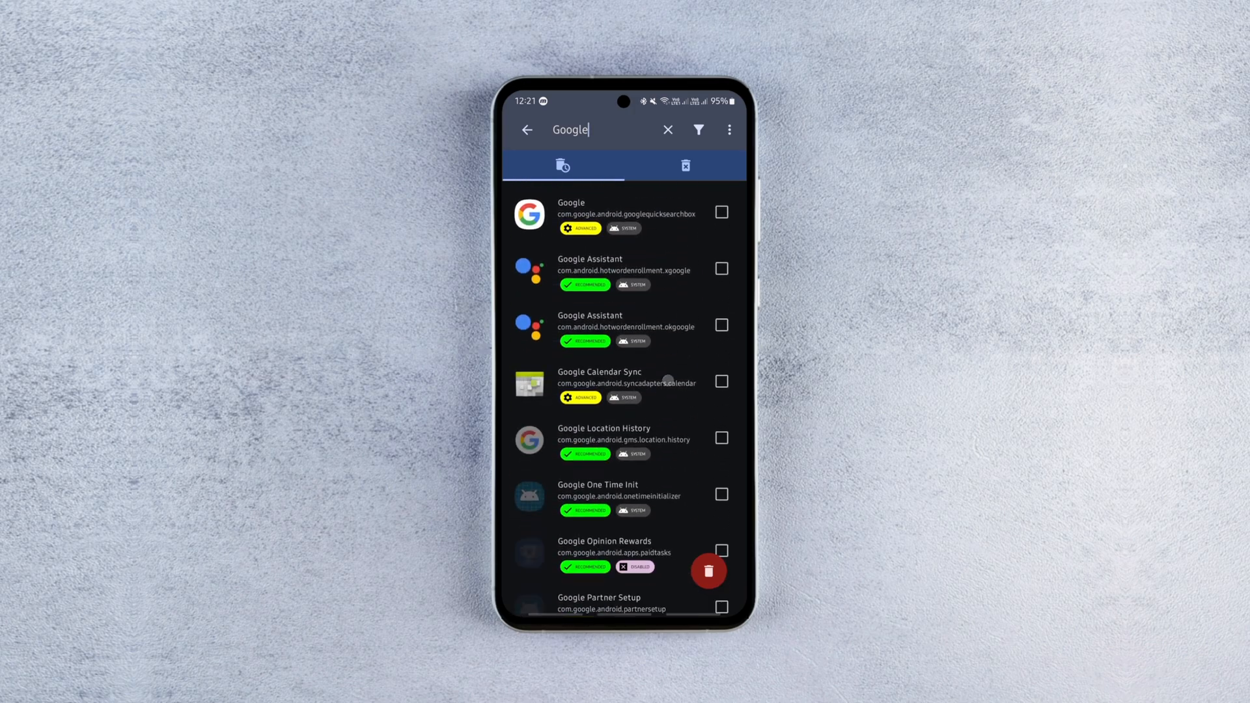
scroll(down, 3)
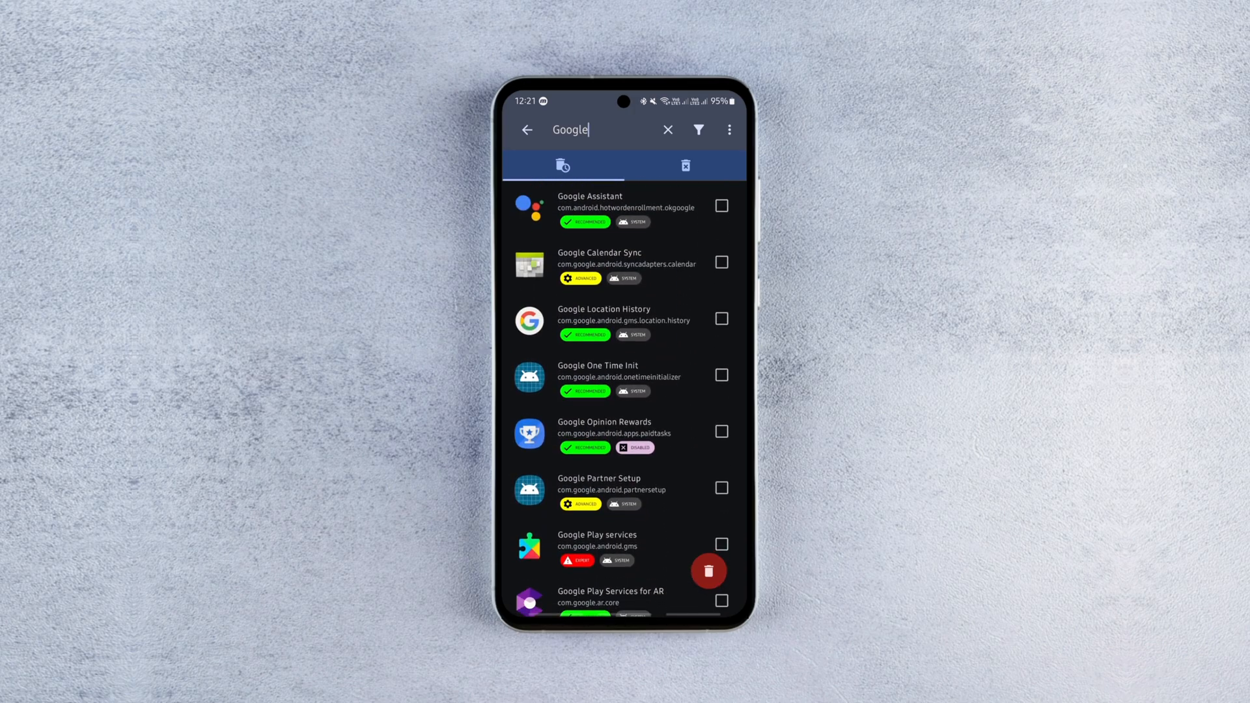